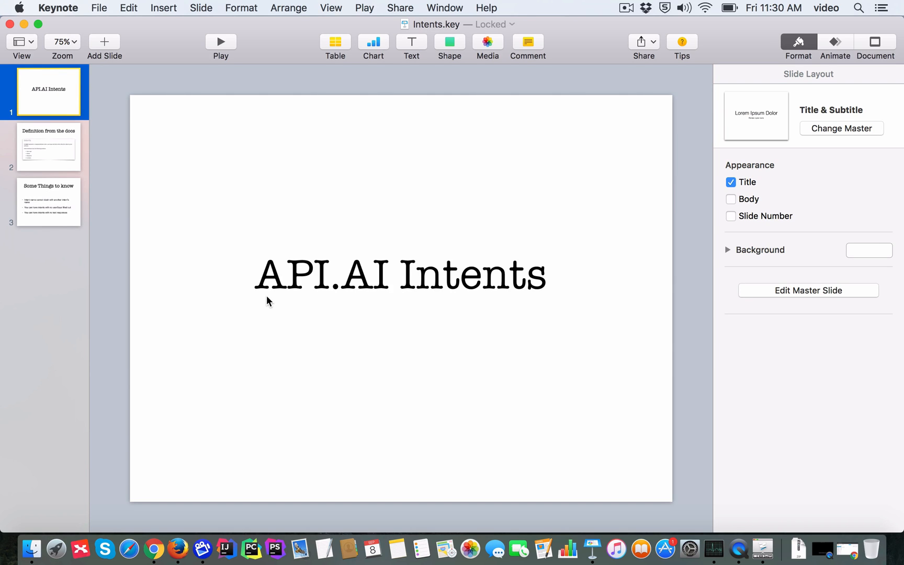
Advance the API.AI Intents deck past the definition slide to 'Some Things to know'.
click(49, 147)
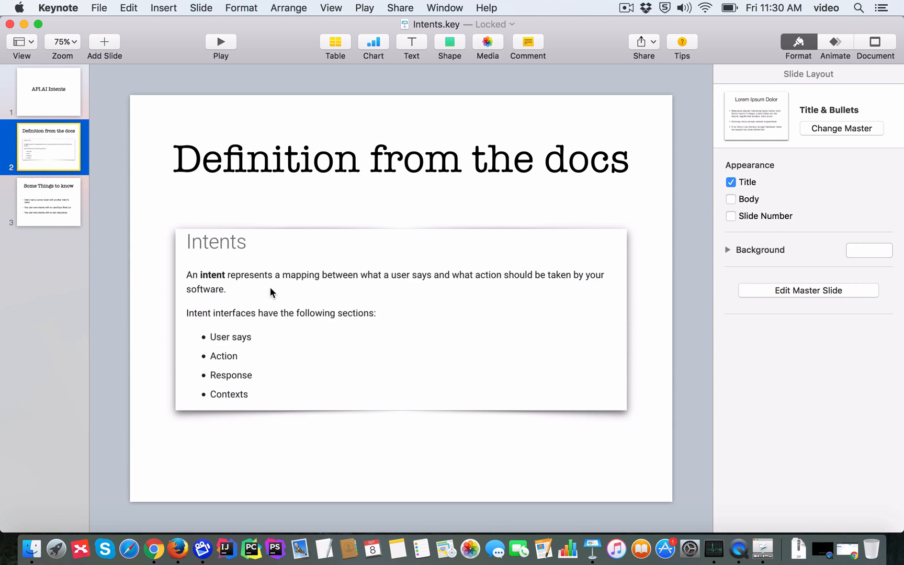
mouse_move(289, 290)
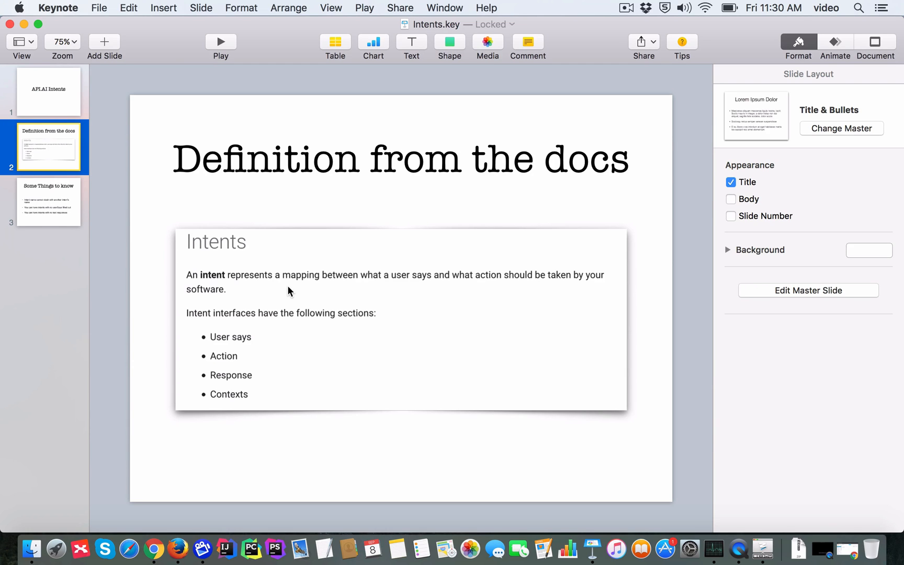
mouse_move(340, 354)
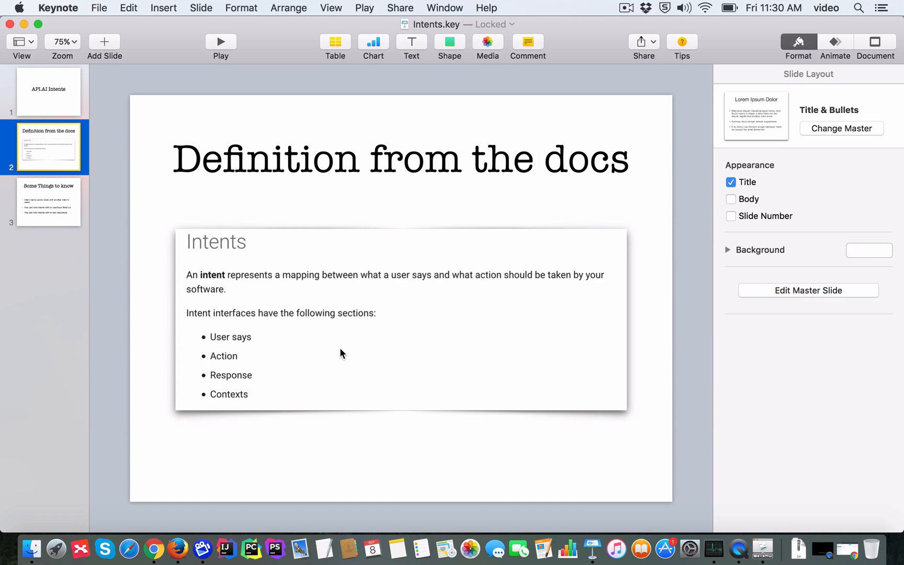
mouse_move(256, 345)
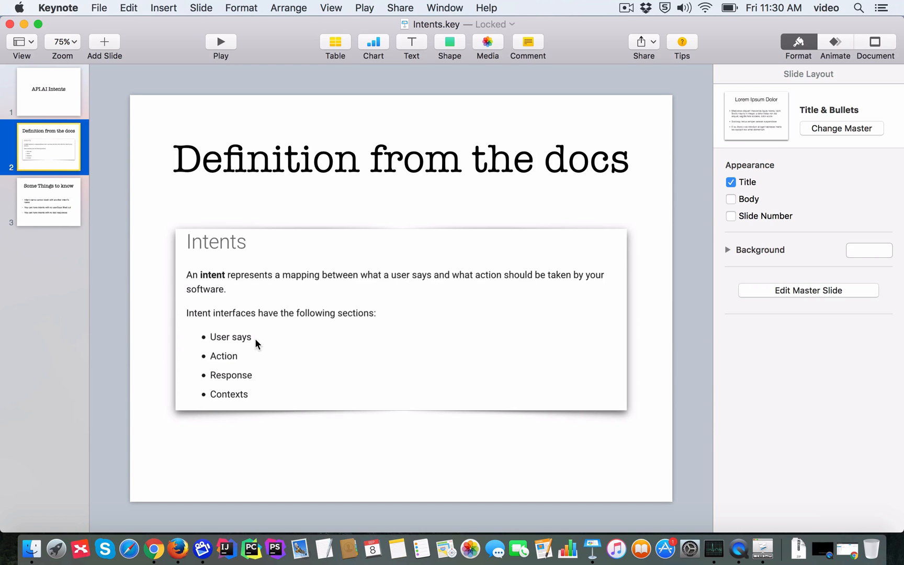
click(49, 202)
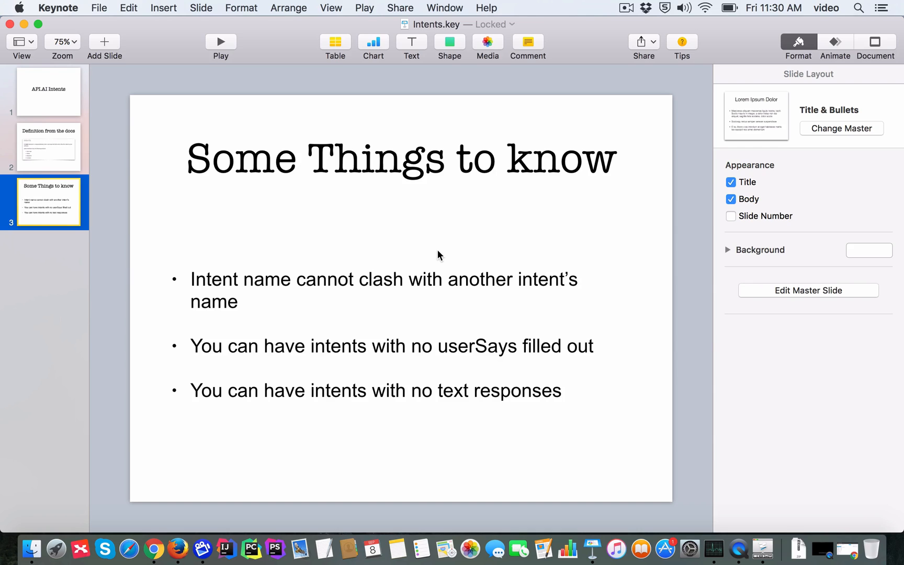
mouse_move(521, 305)
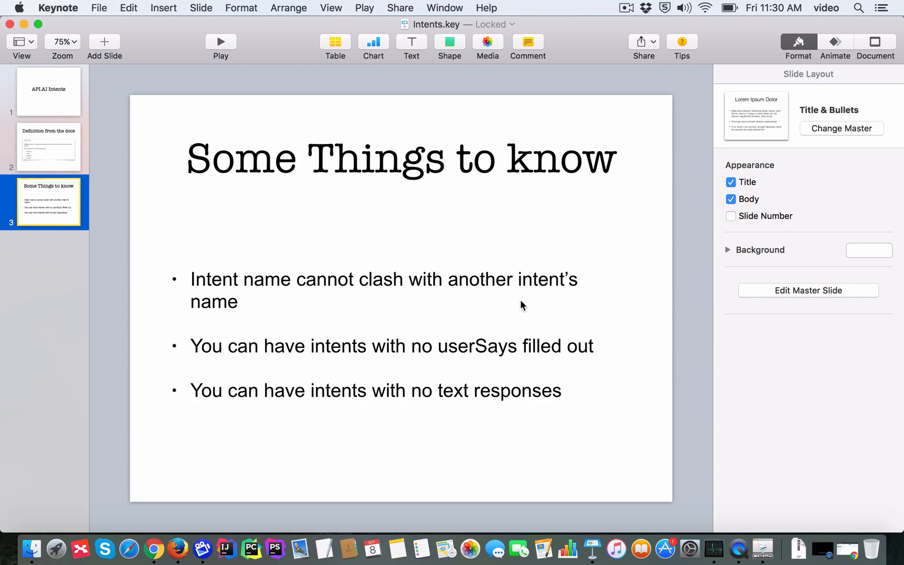
mouse_move(528, 305)
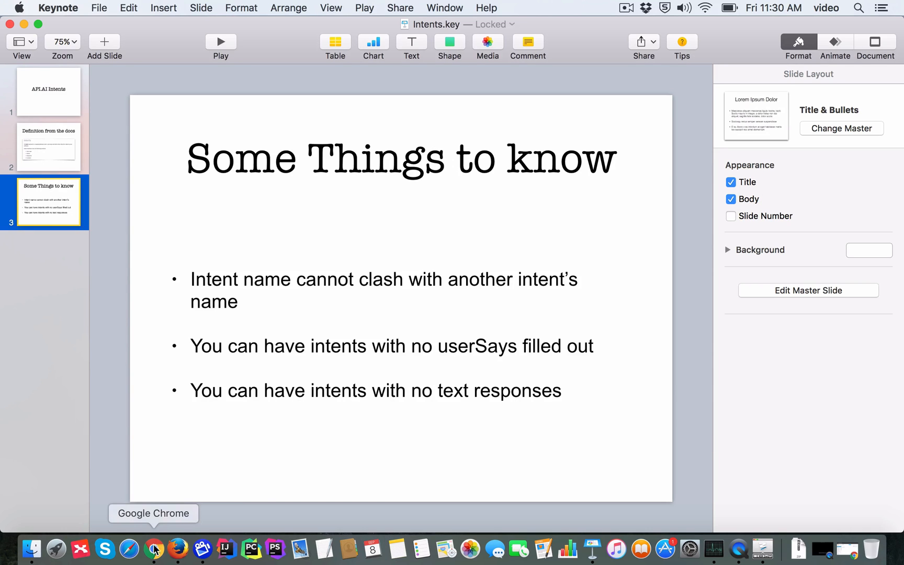
Create a new intent named Standing with the user expression 'I am standing'.
click(157, 548)
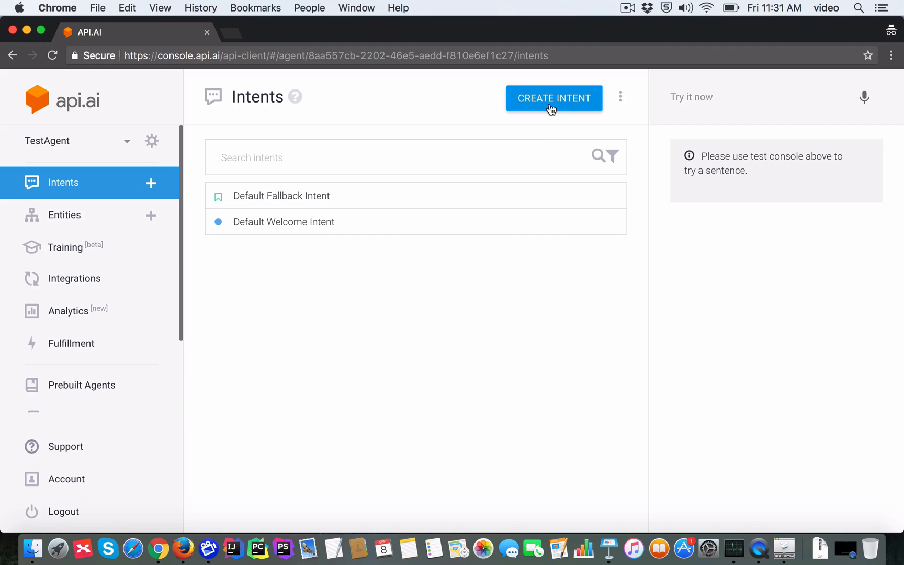
click(554, 98)
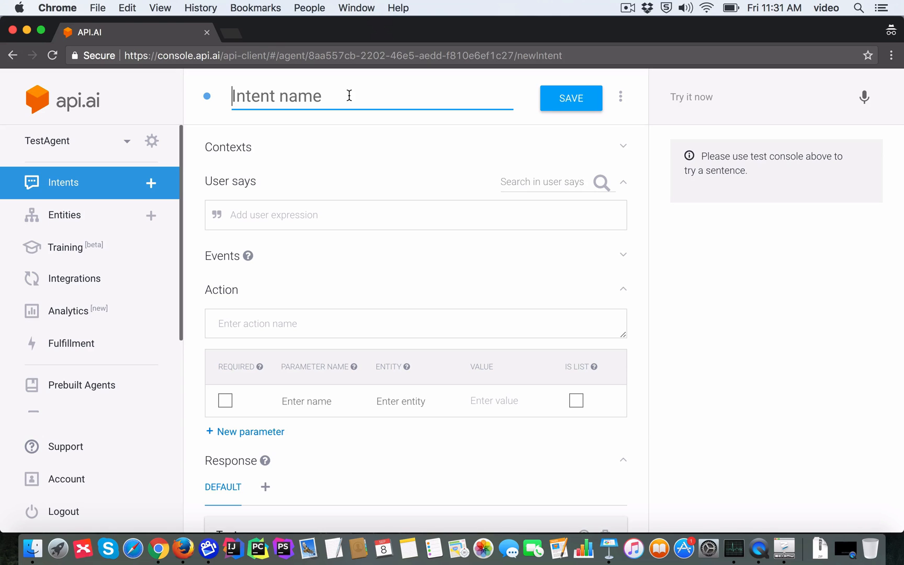
text(Standing)
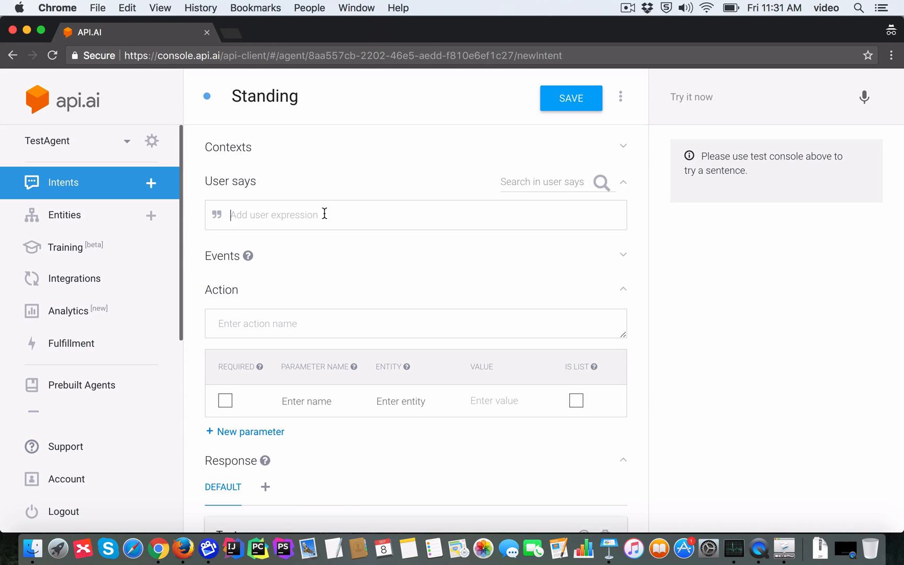
text(I am stan)
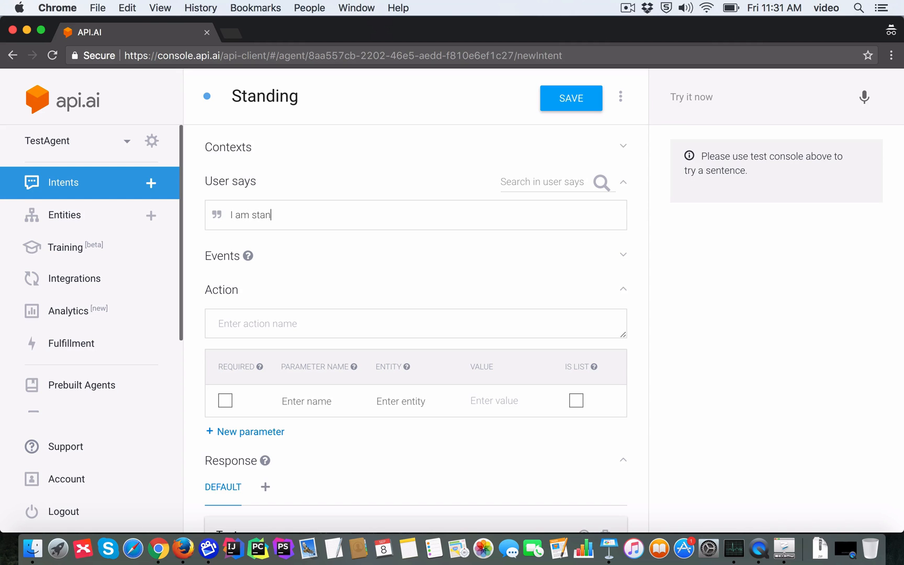
text(ding)
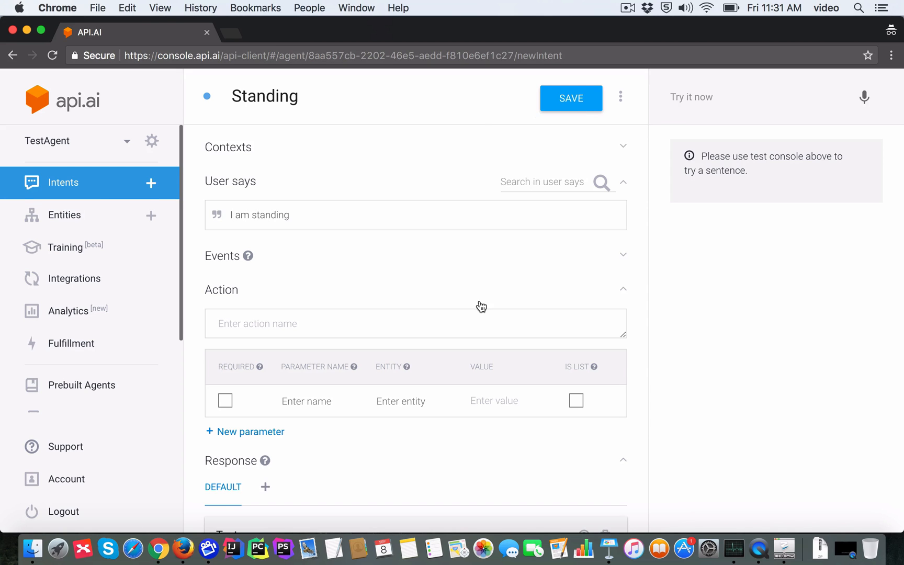
Add the text response 'OK, noted that you are standing' and save the intent.
scroll(down, 3)
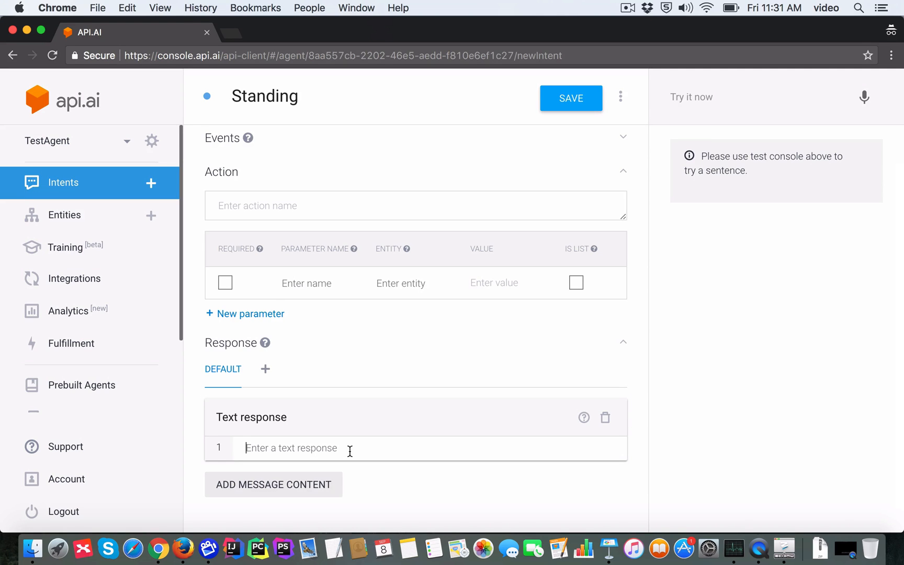
text(OK,)
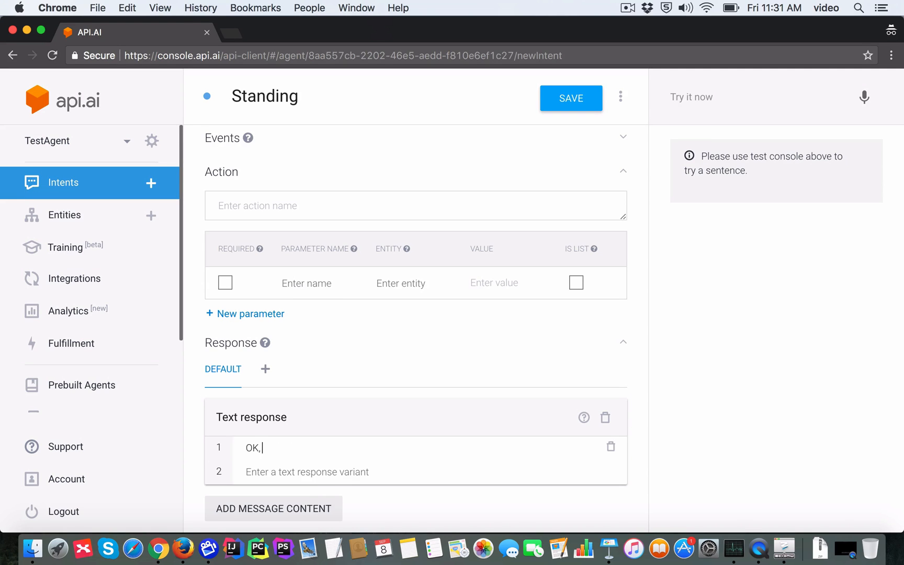
text(noted that)
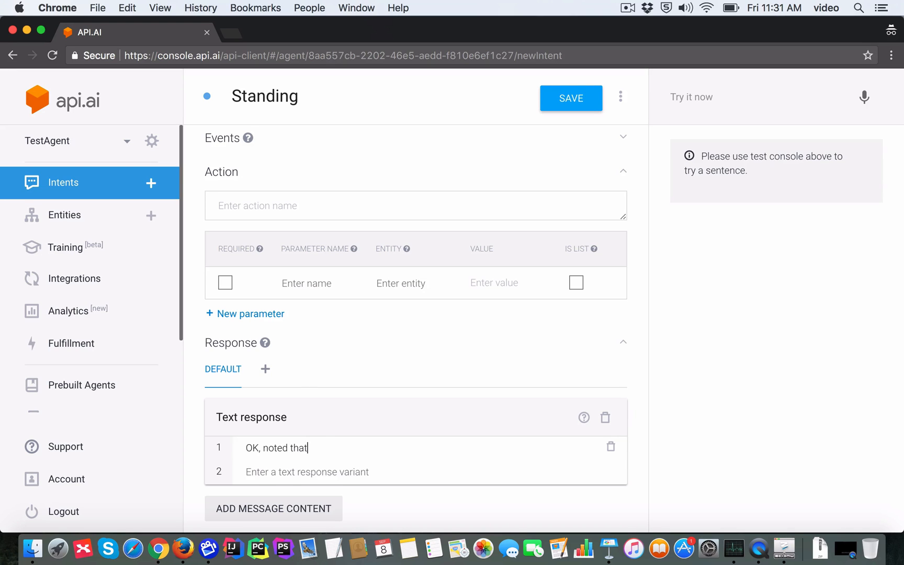
text(you are standing)
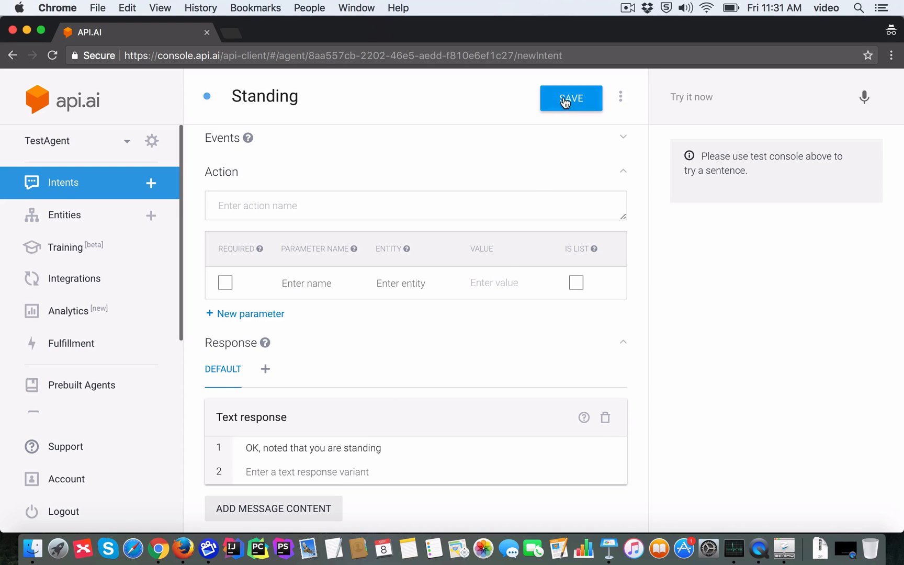
click(570, 98)
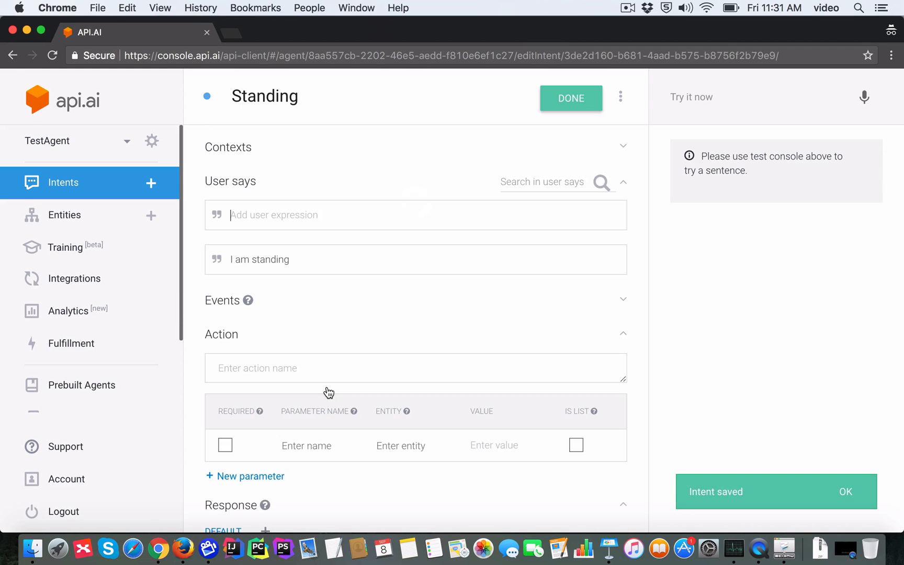
Create and save a Talking intent: 'I am talking' → 'OK, noted that you are talking'.
click(63, 183)
text(T)
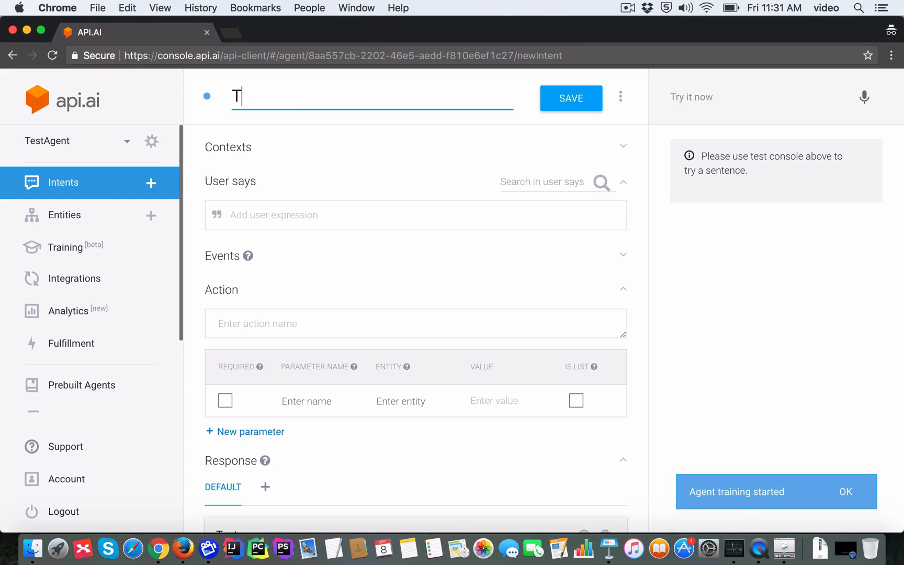
text(alking)
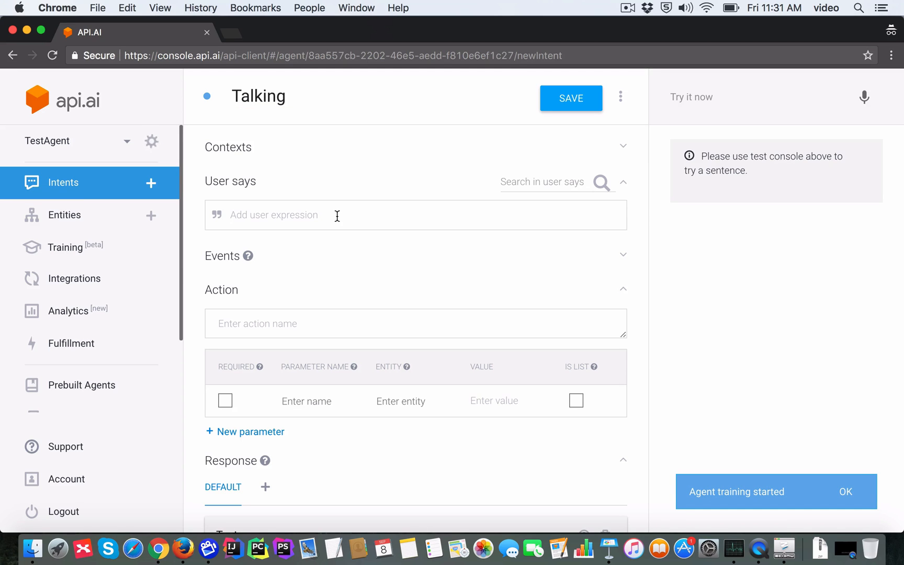
text(I am talk)
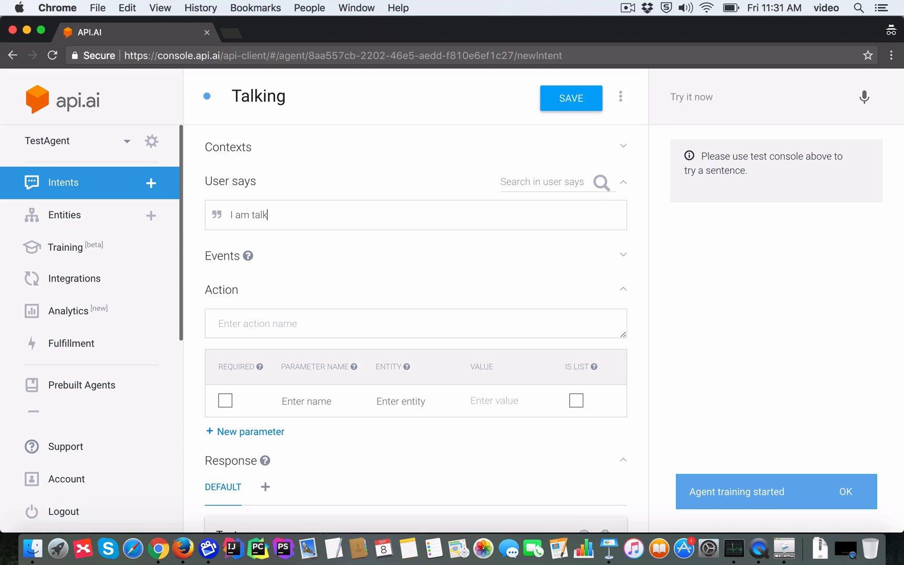
scroll(down, 3)
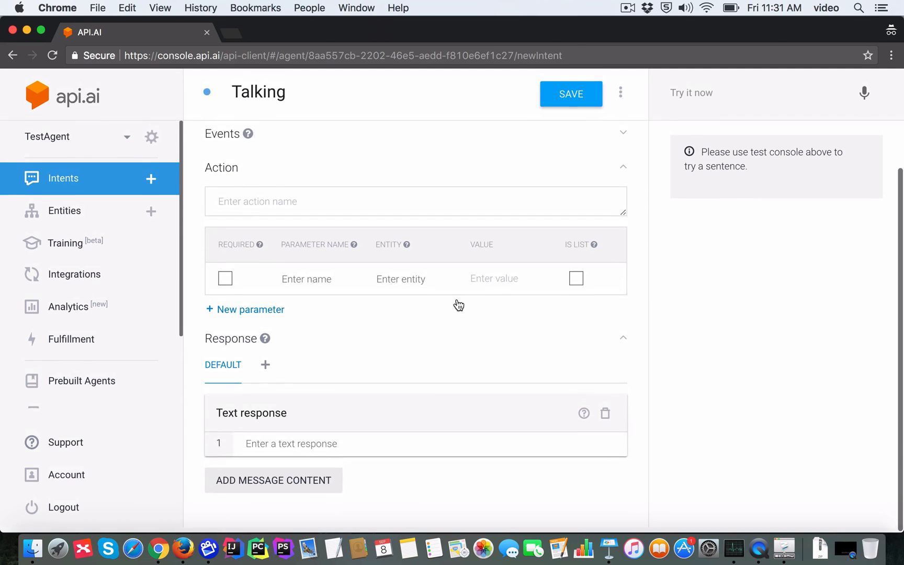
text(0)
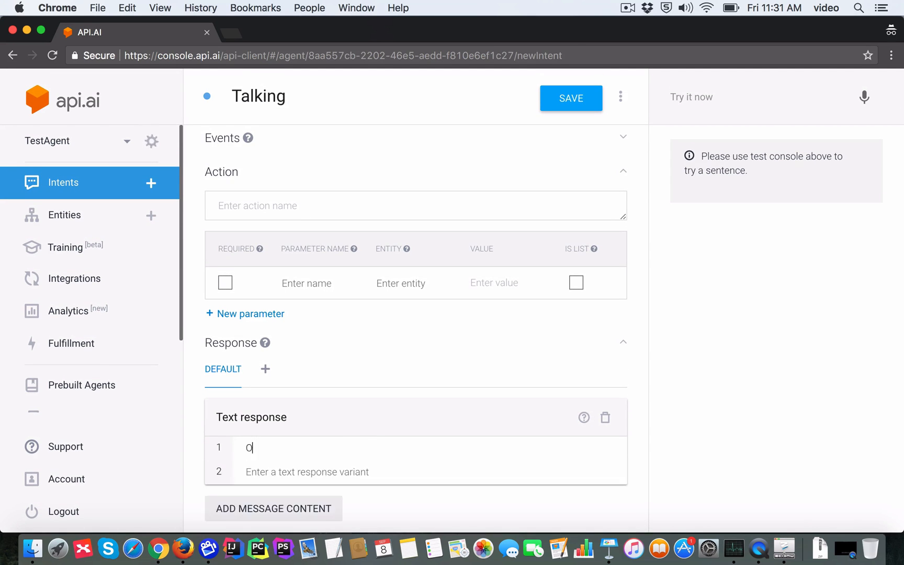
text(K, noted that you are talking)
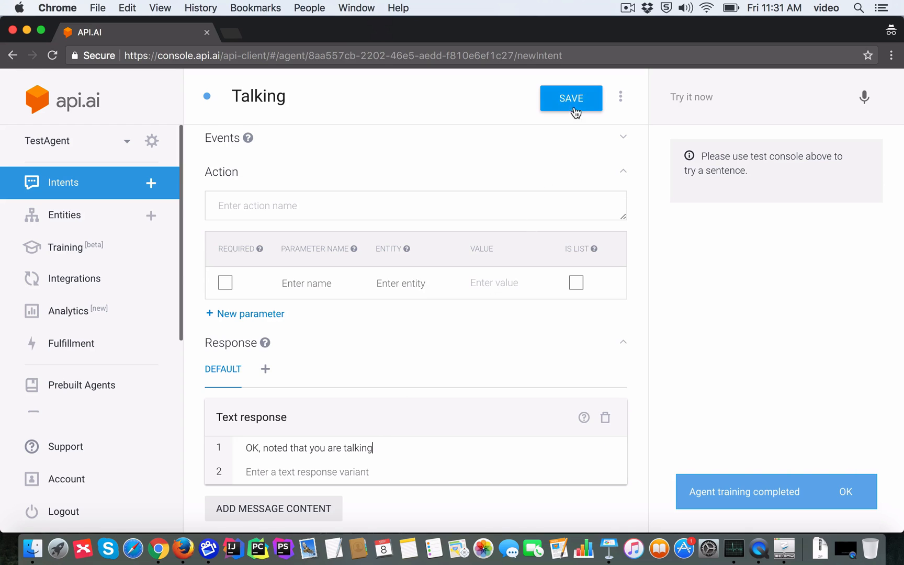
click(571, 98)
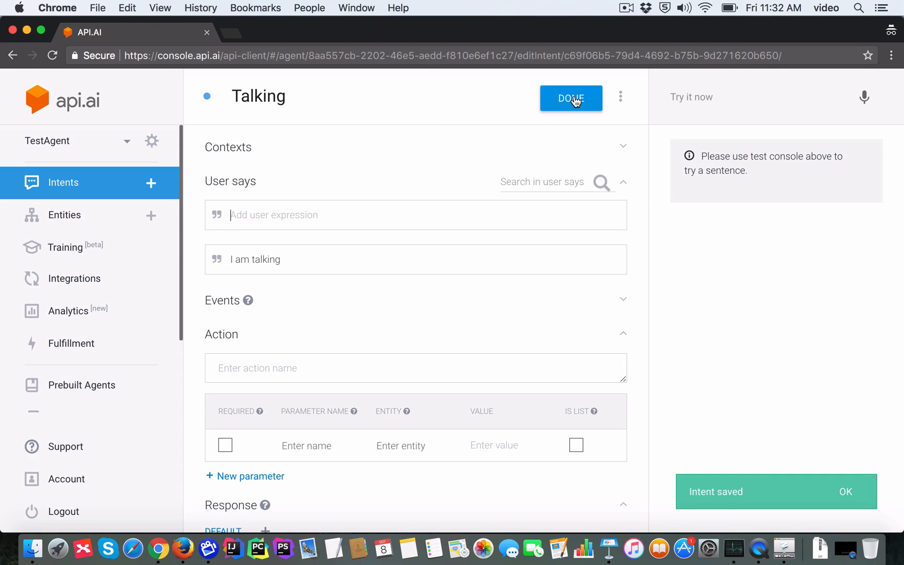
click(571, 98)
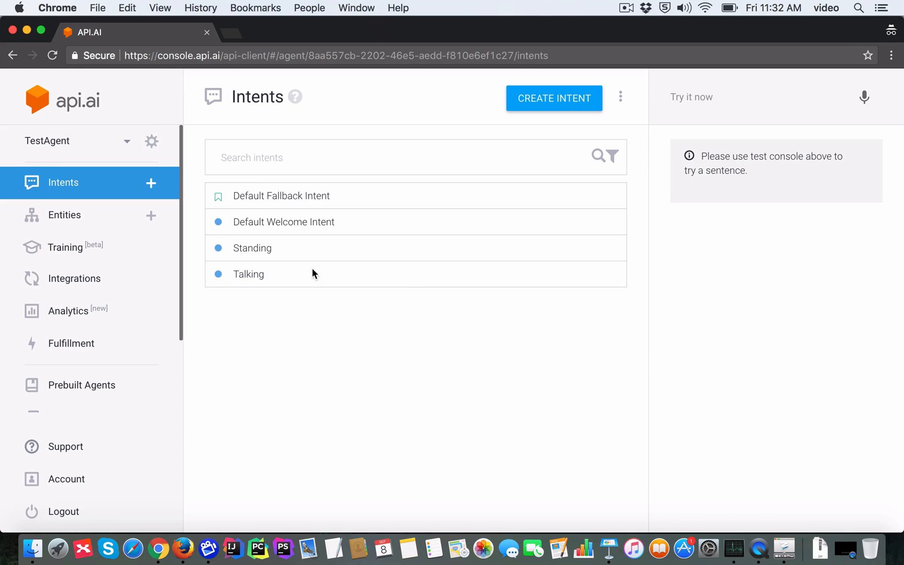
mouse_move(361, 299)
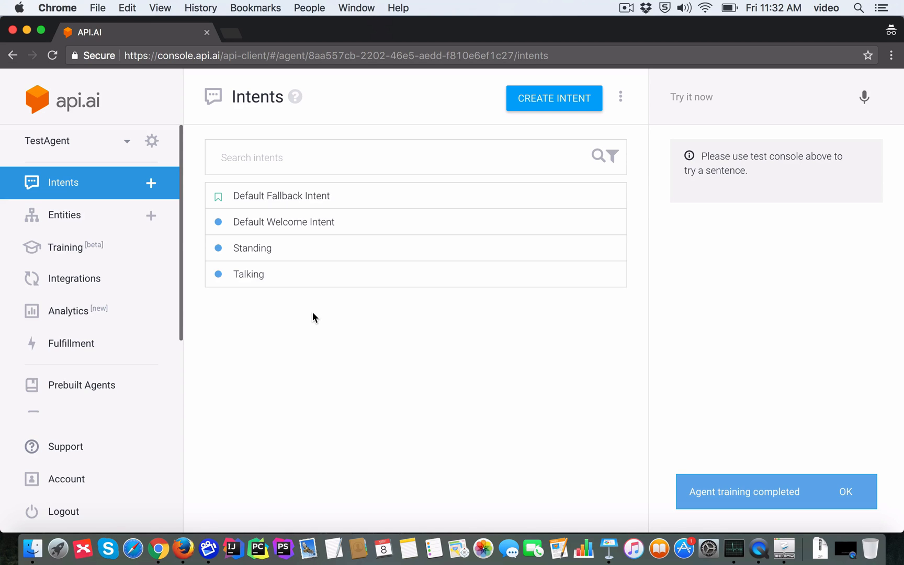
Dismiss the 'Agent training completed' notification after training finishes.
click(845, 491)
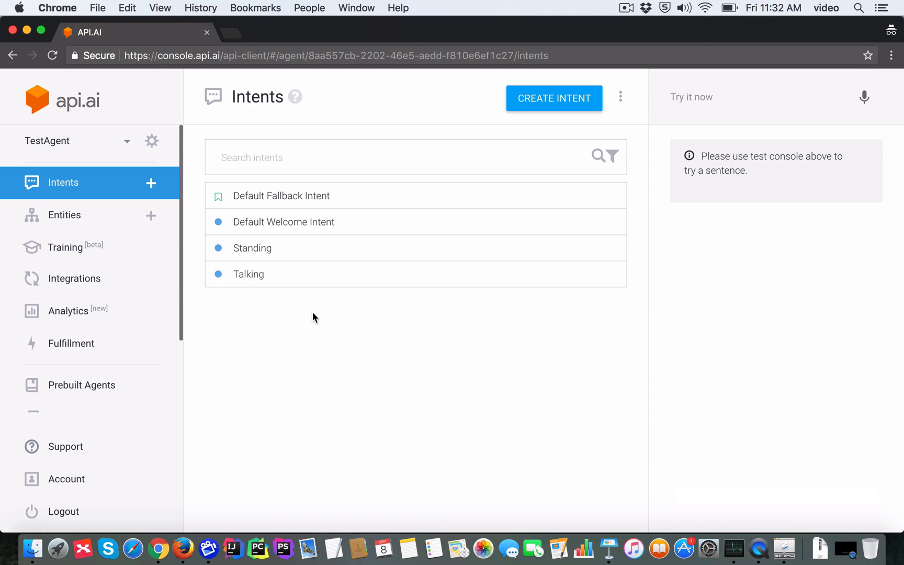
mouse_move(645, 198)
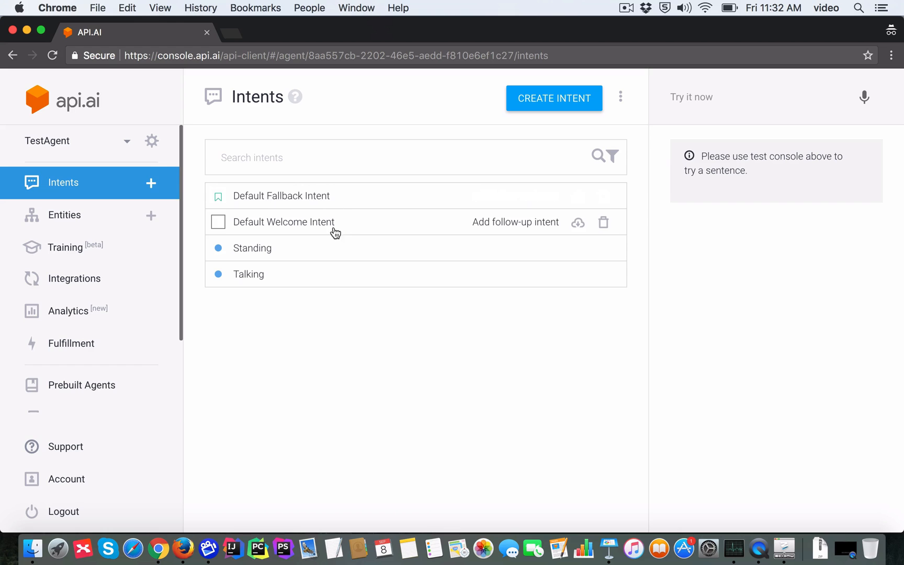
mouse_move(667, 238)
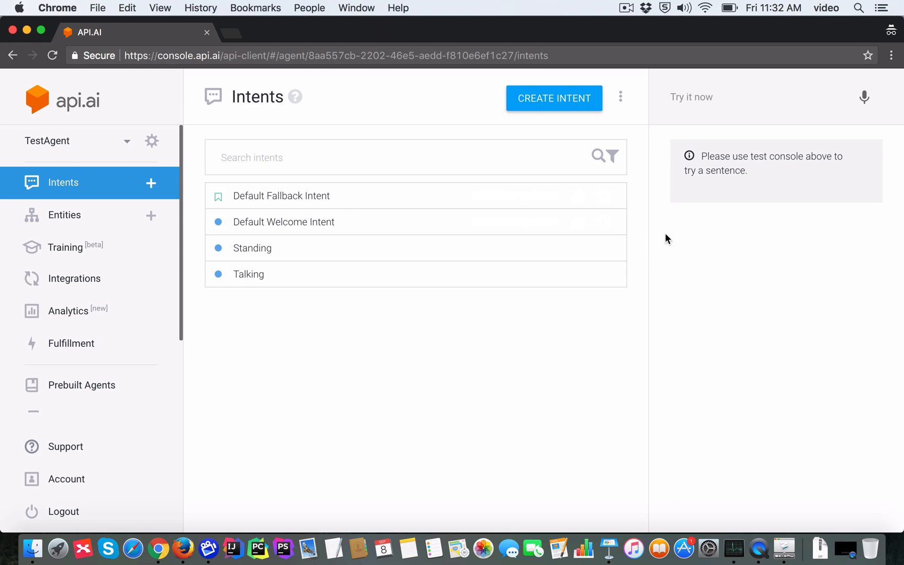
mouse_move(638, 273)
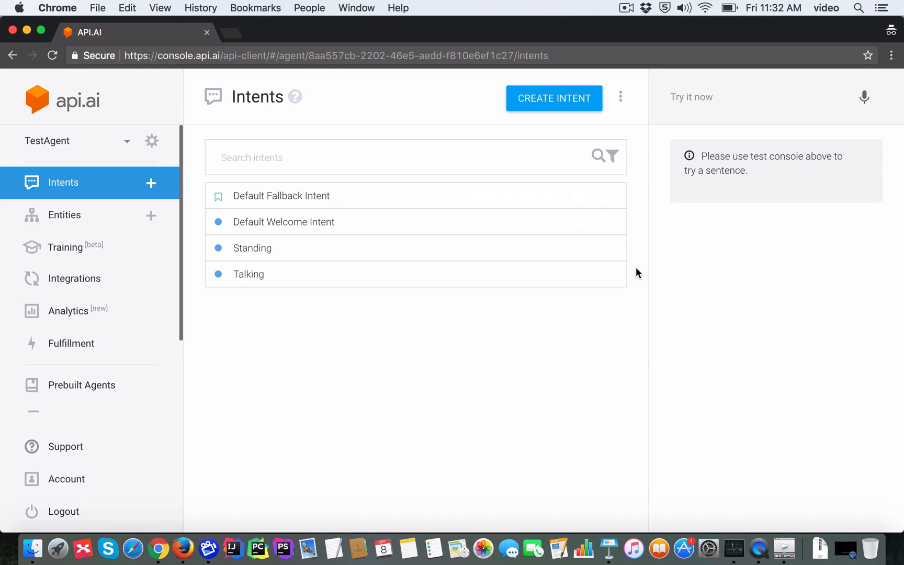
mouse_move(611, 272)
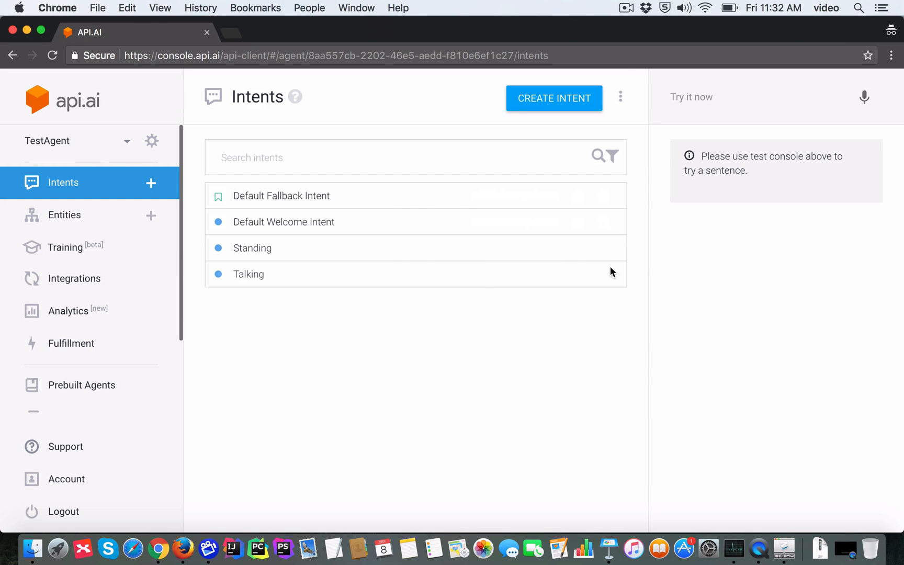
mouse_move(487, 370)
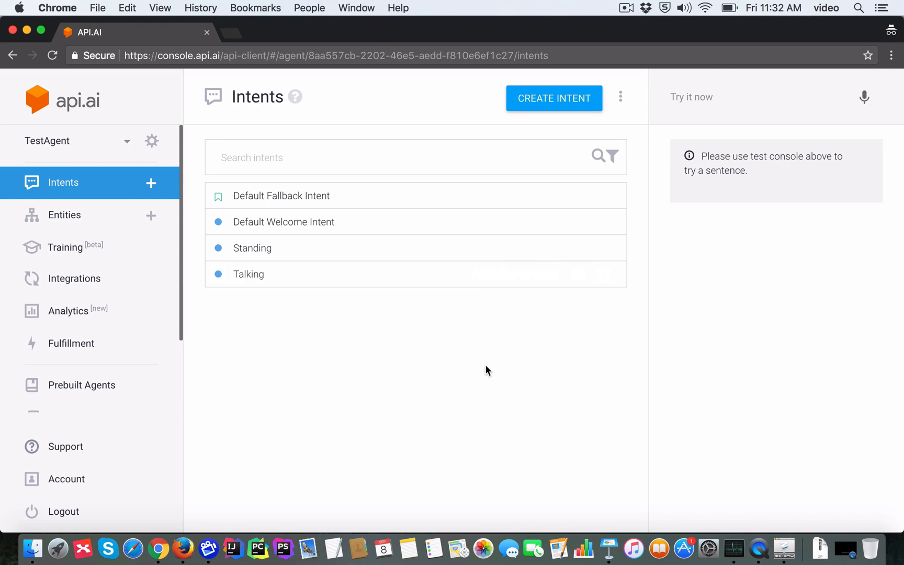
mouse_move(727, 123)
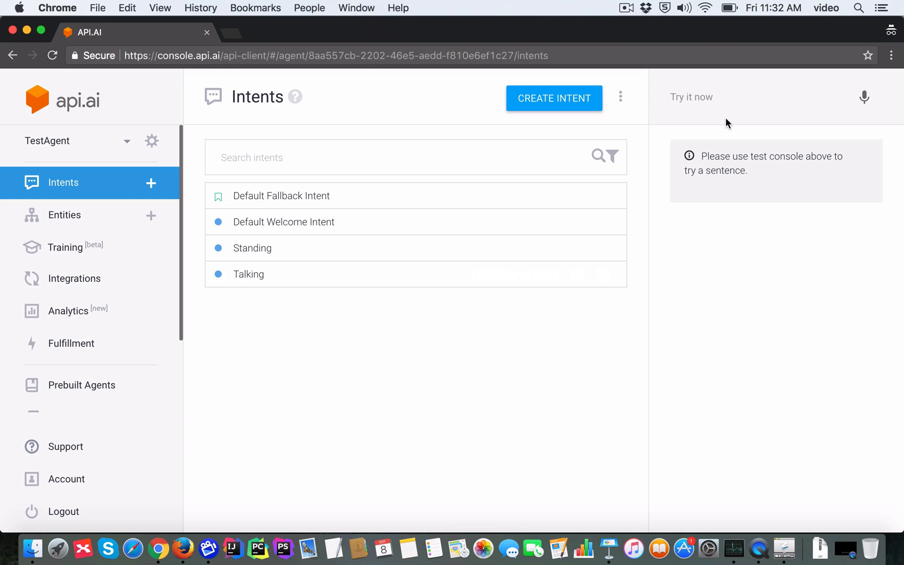
Test 'I am standing' in the Try it now console, matching the Standing intent.
click(750, 96)
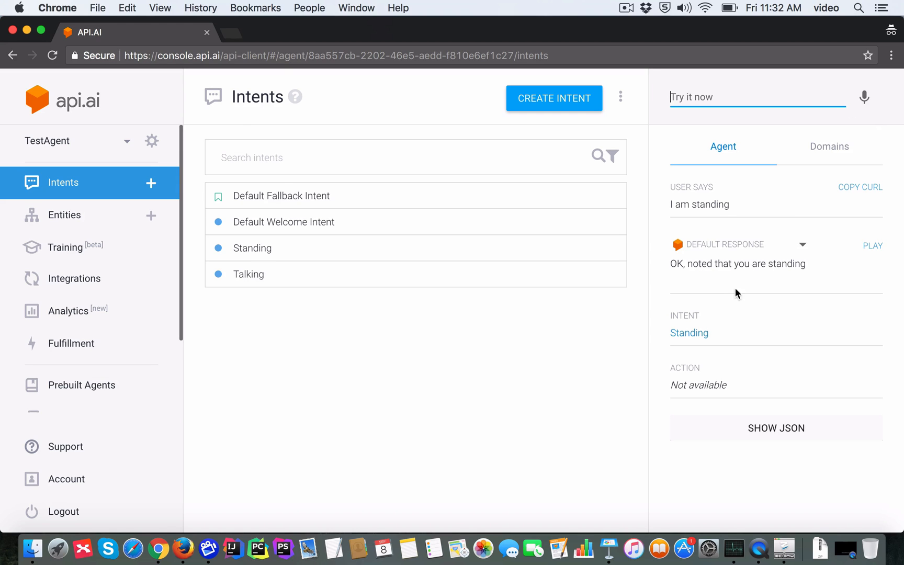
mouse_move(672, 266)
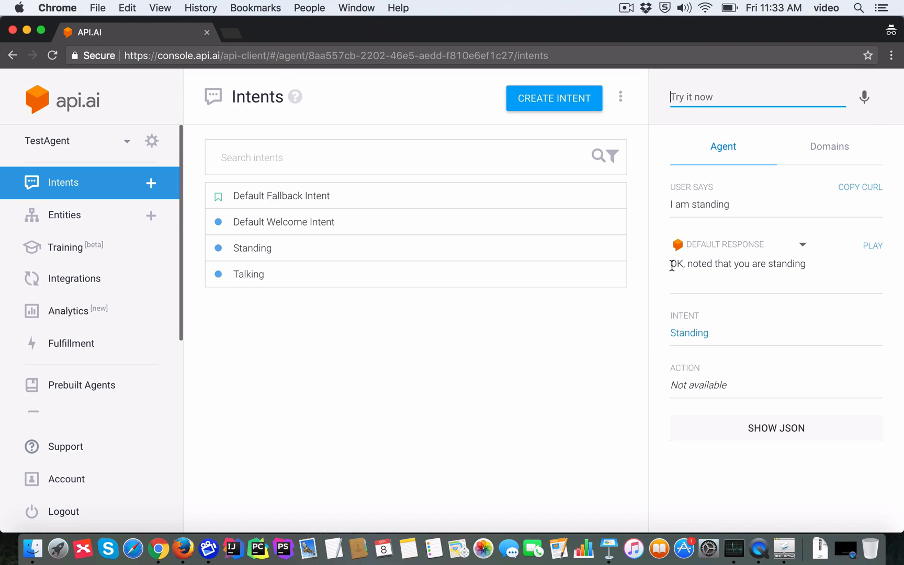
mouse_move(812, 275)
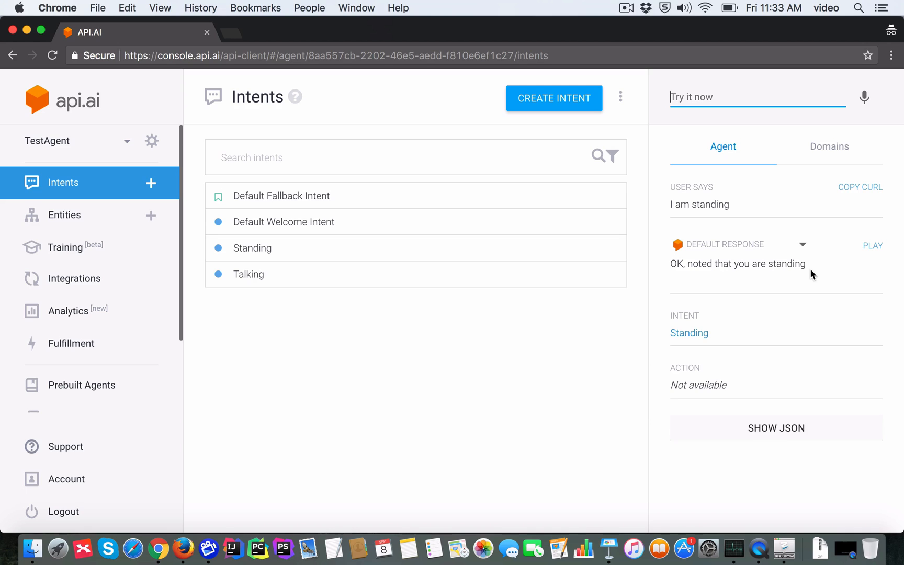
mouse_move(546, 362)
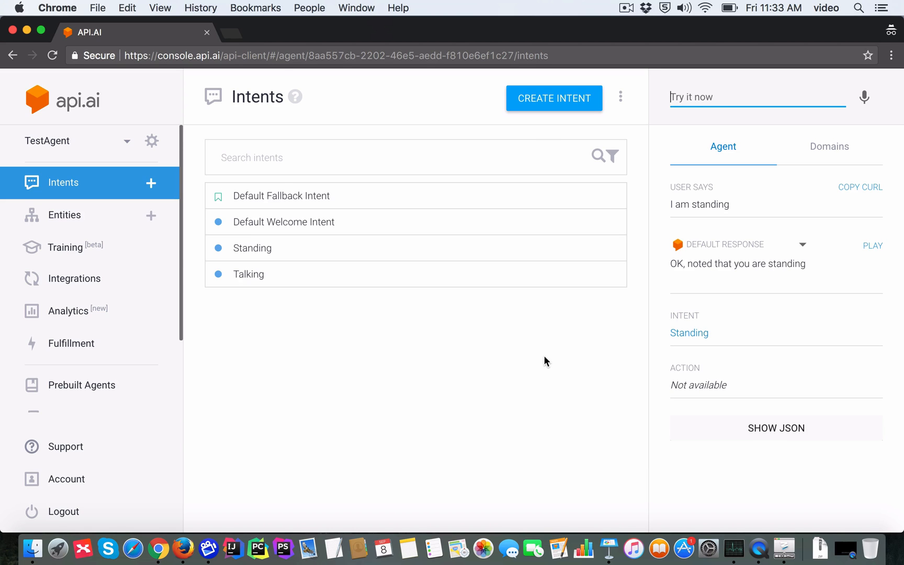
mouse_move(531, 362)
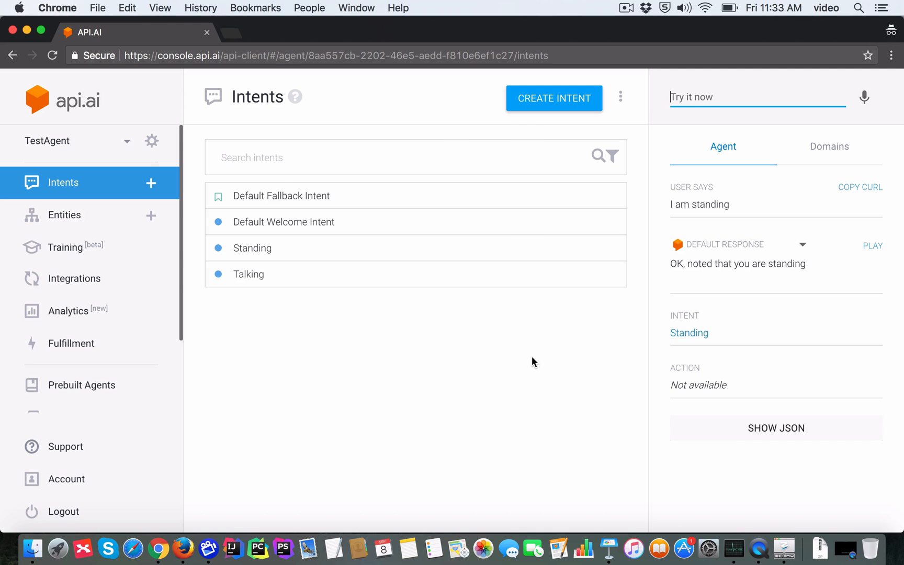
mouse_move(404, 367)
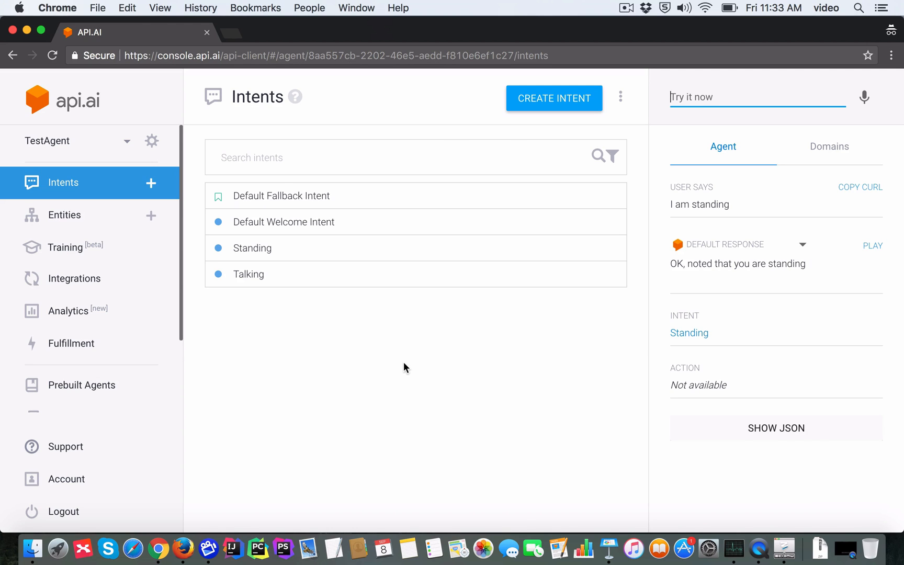
mouse_move(282, 251)
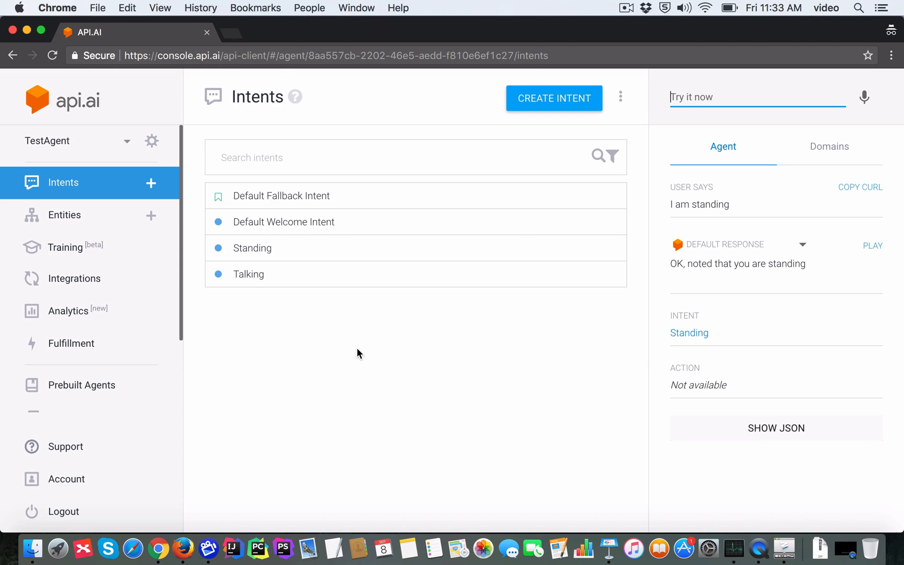
Bring Keynote forward and return to the 'Definition from the docs' slide.
click(609, 548)
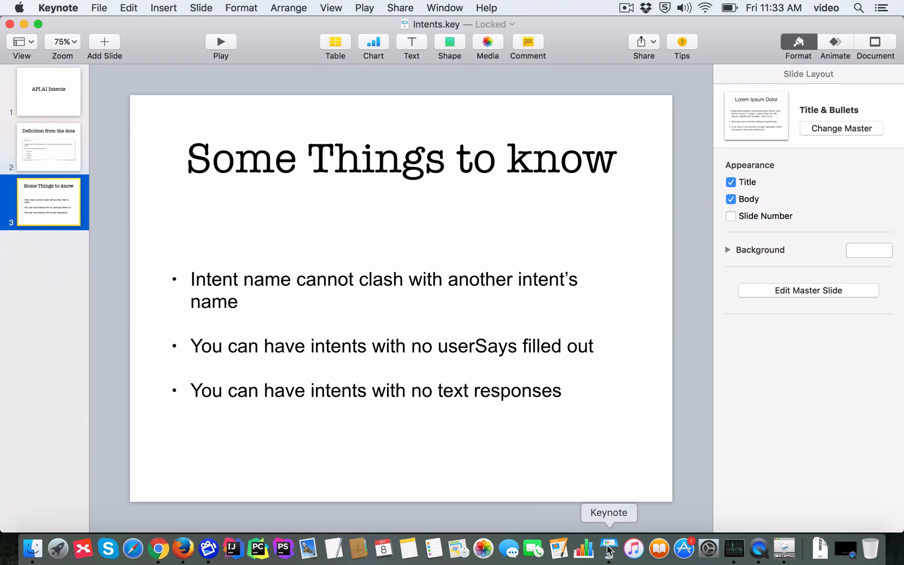
click(48, 147)
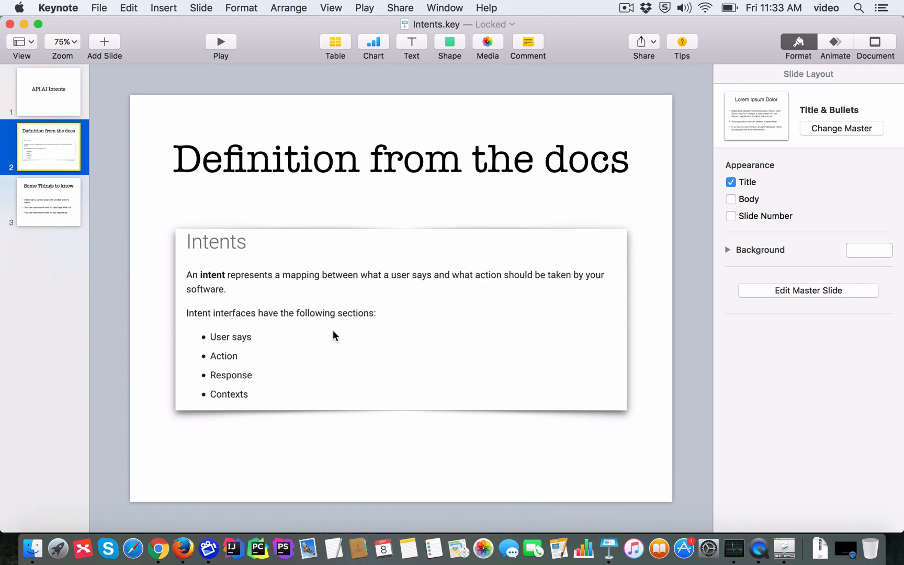
mouse_move(247, 326)
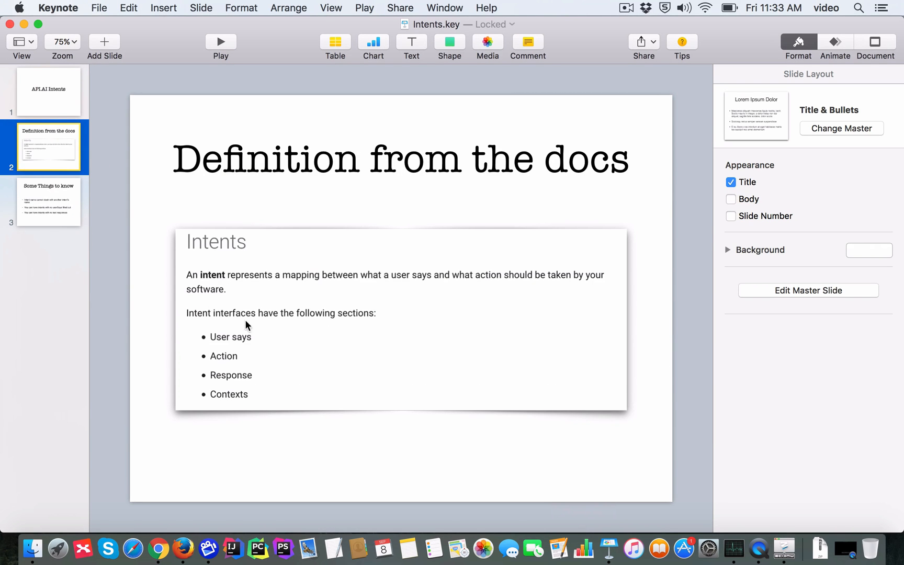
mouse_move(384, 281)
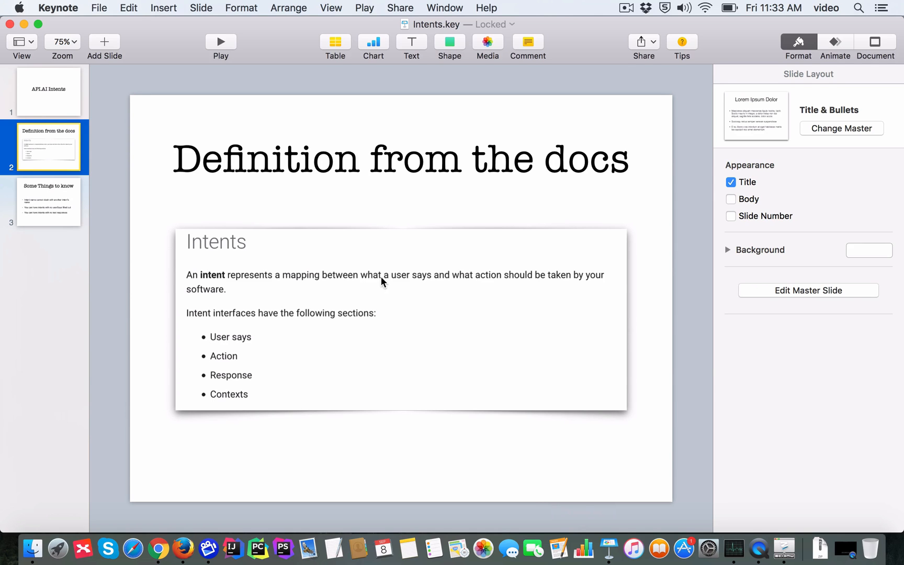
mouse_move(516, 289)
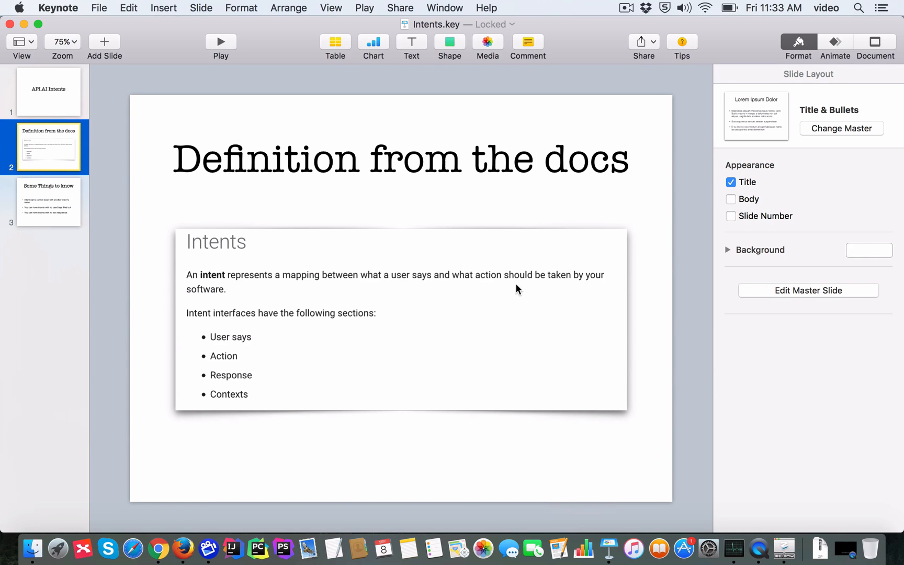
mouse_move(600, 287)
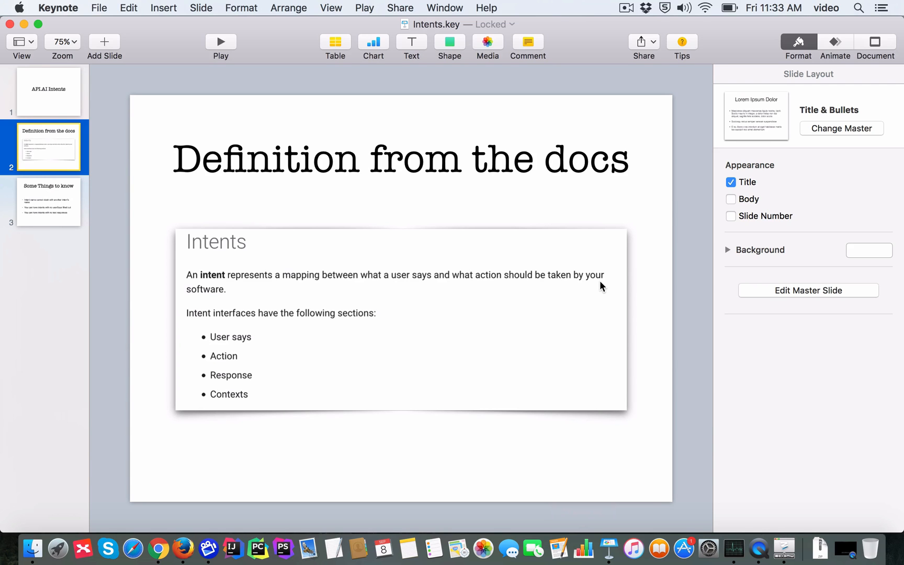
mouse_move(491, 288)
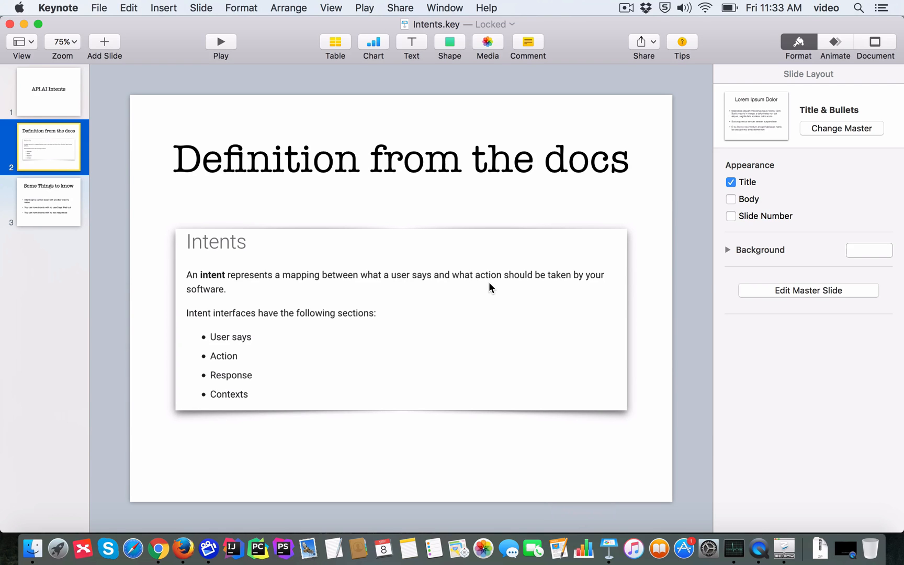
mouse_move(158, 542)
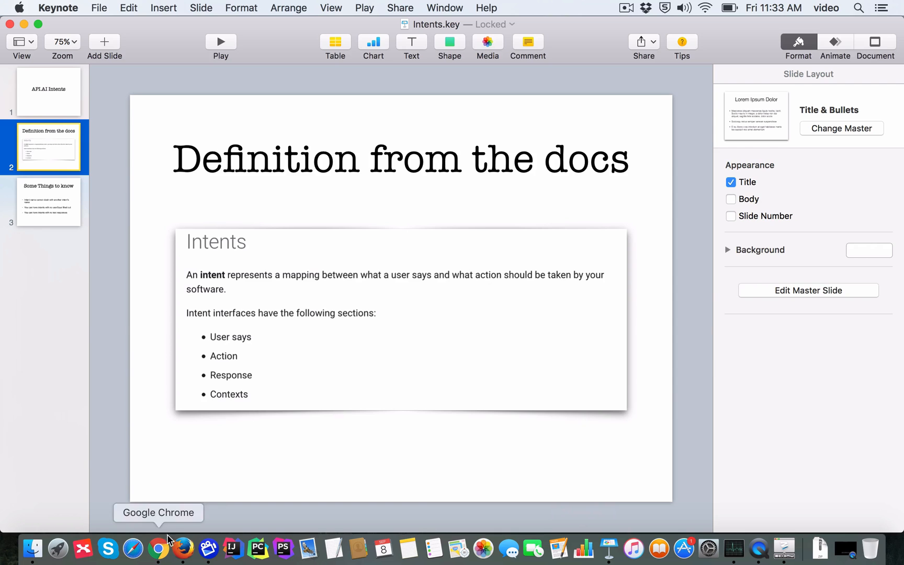
Back in Chrome, test 'I am talking' in the console, matching the Talking intent.
click(158, 548)
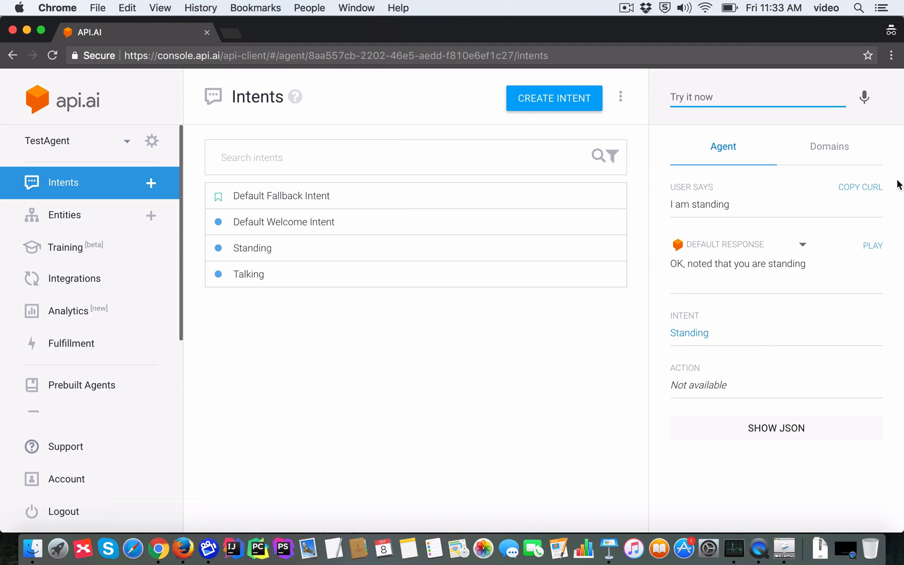
mouse_move(826, 305)
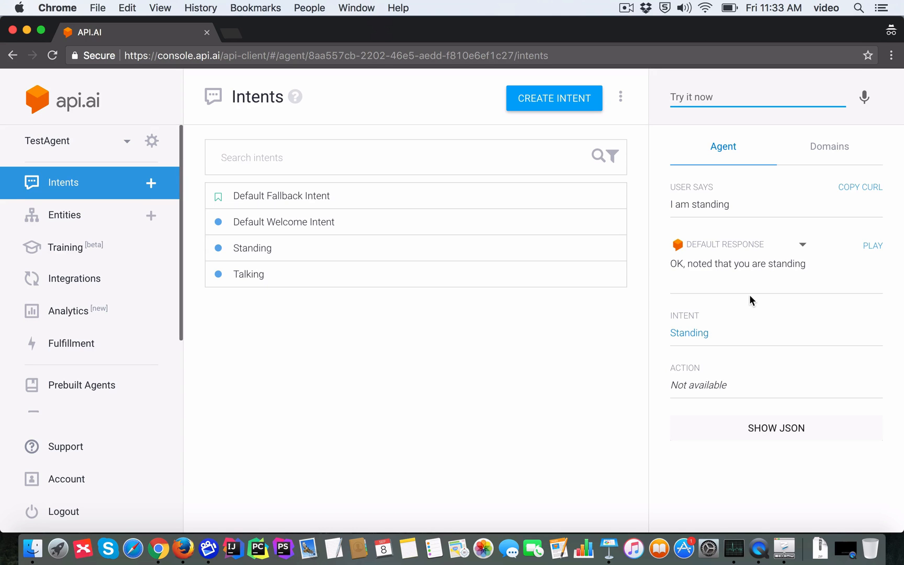
mouse_move(753, 282)
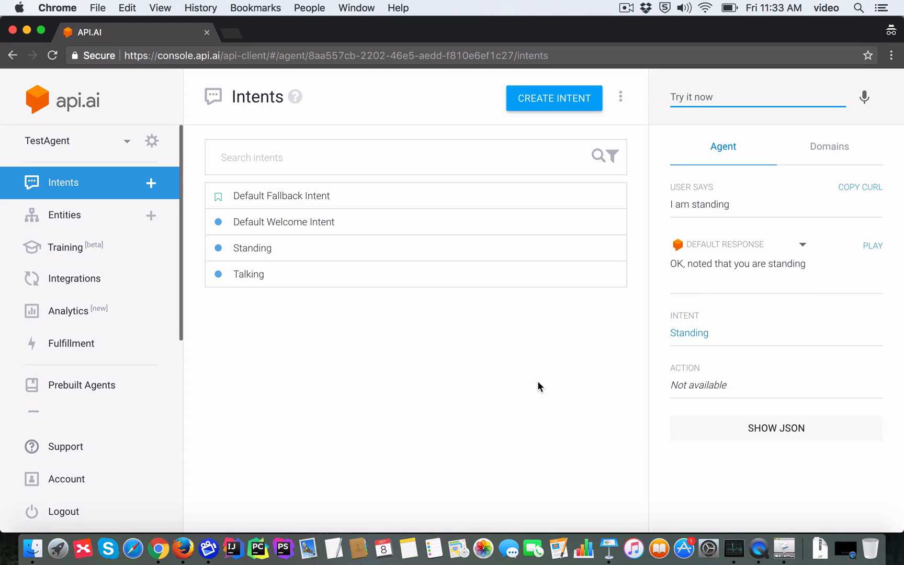
mouse_move(710, 299)
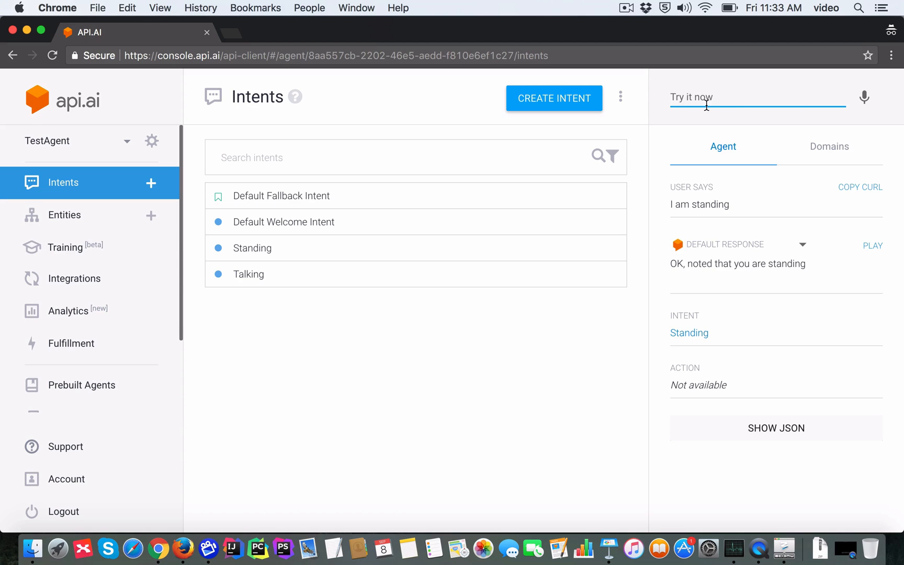
text(I am)
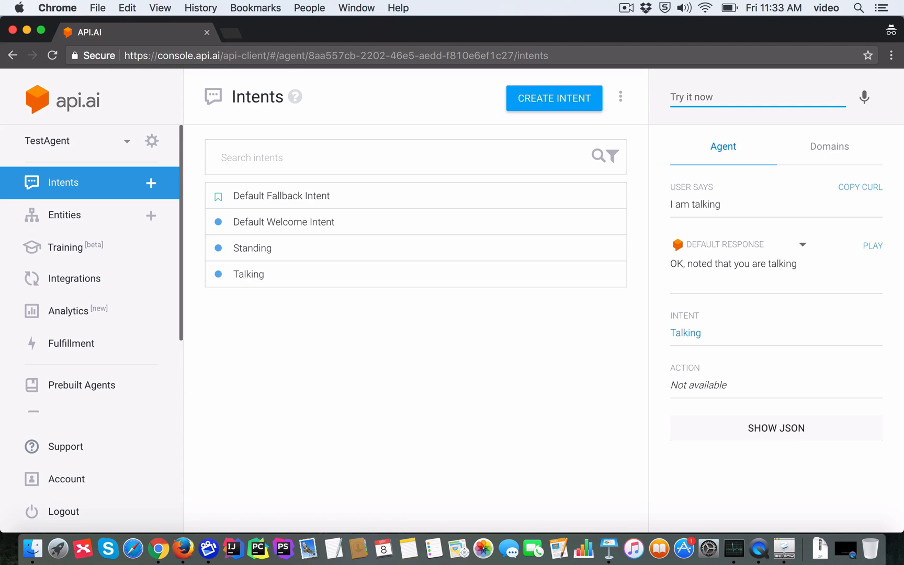
click(757, 97)
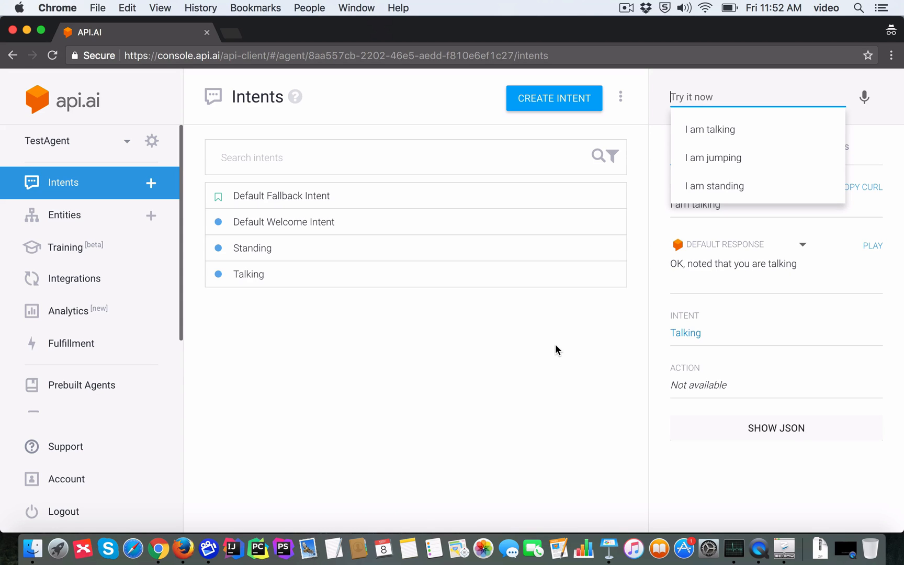
Test 'I am jumping' in the console, landing on the Default Fallback Intent.
text(I am jump)
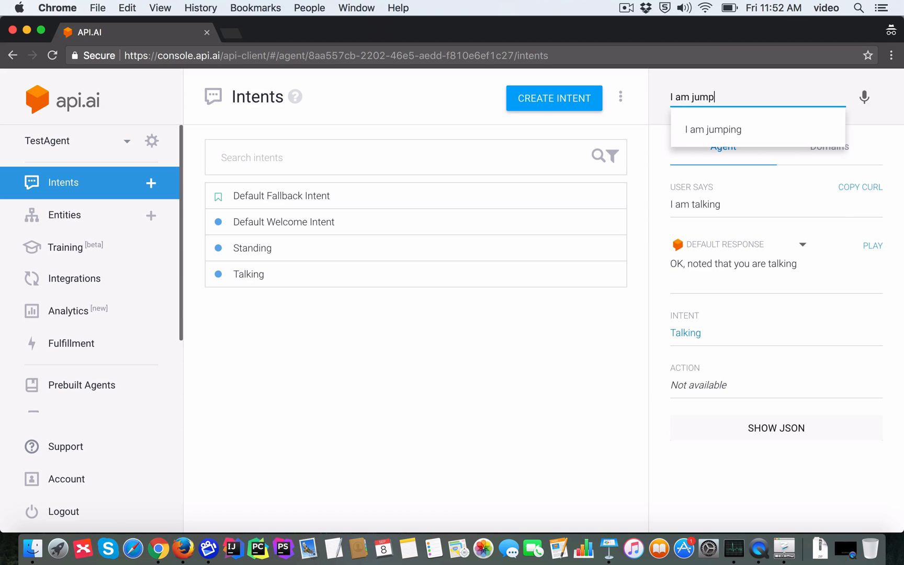
text(ing)
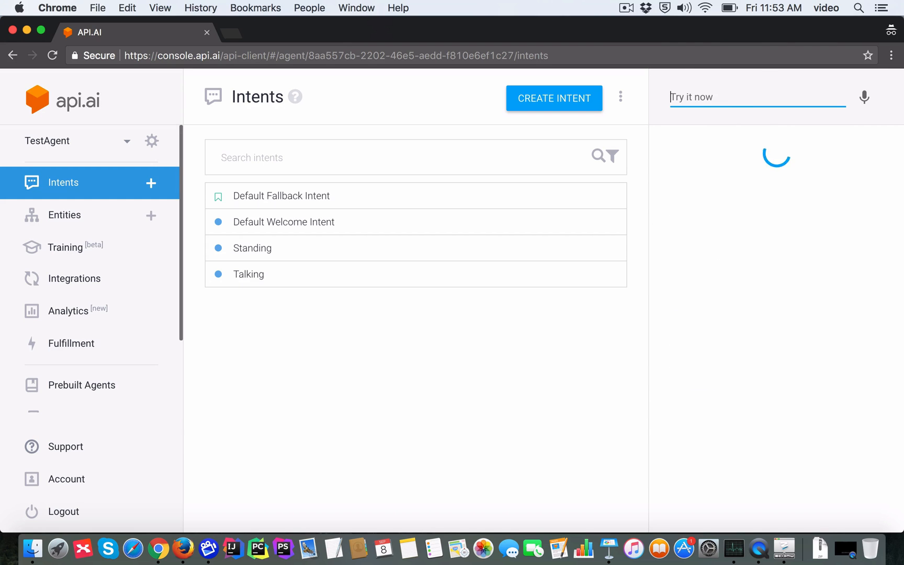
text(I am jumping)
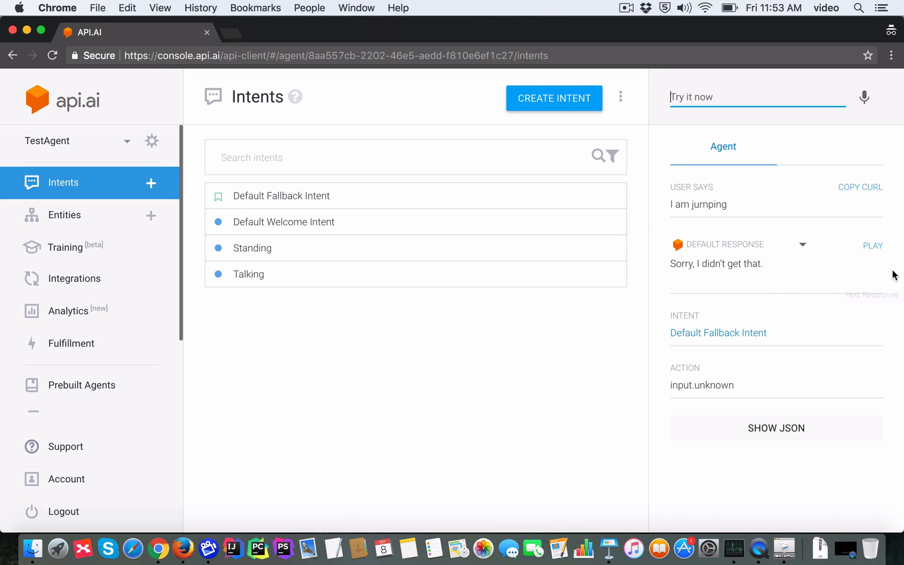
mouse_move(806, 513)
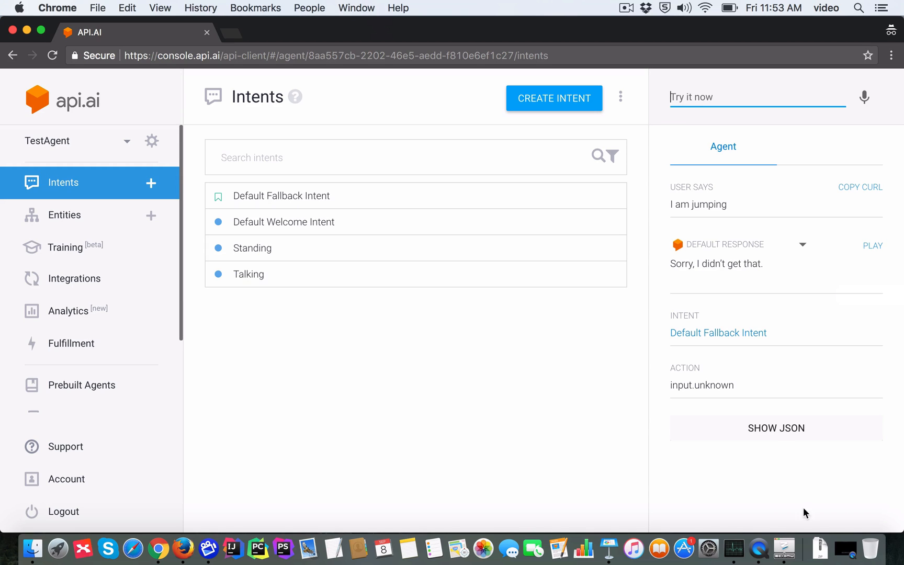
mouse_move(708, 509)
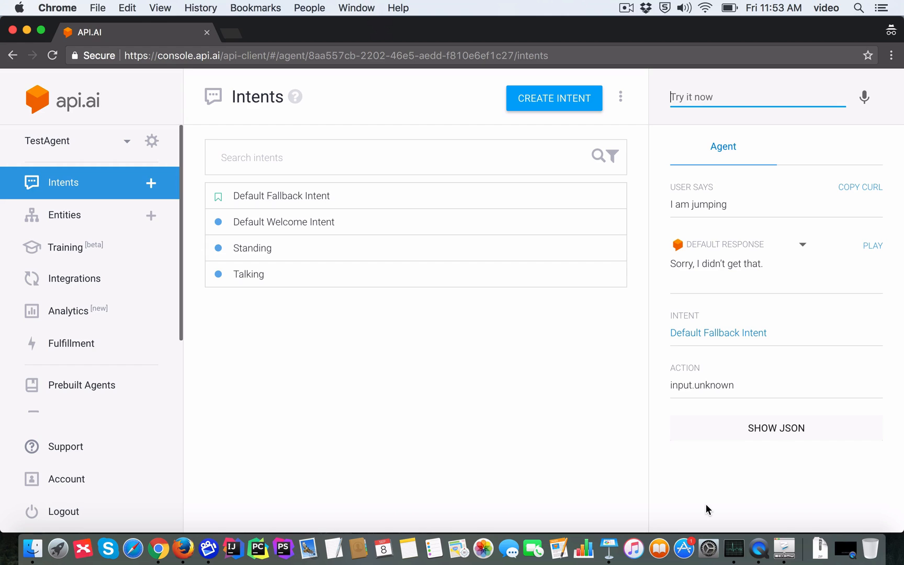
mouse_move(662, 340)
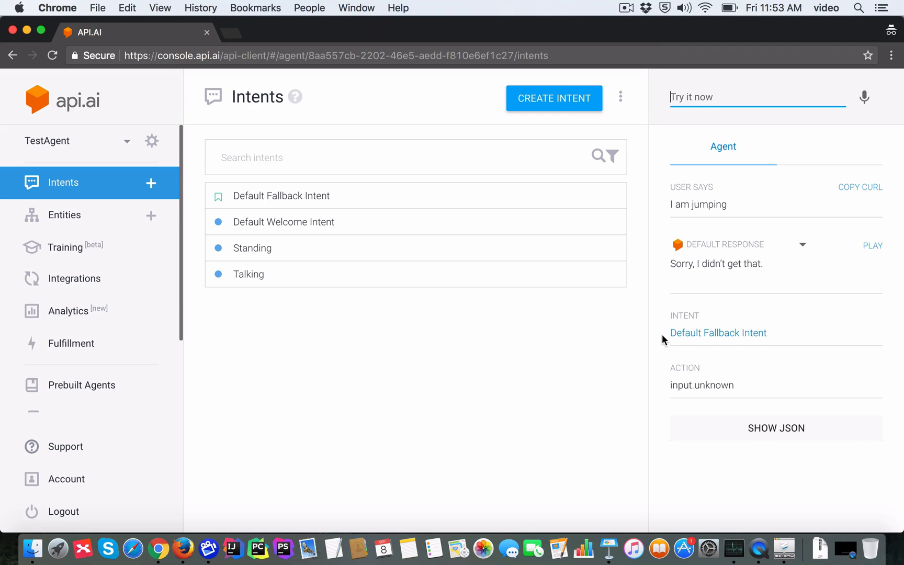
mouse_move(712, 300)
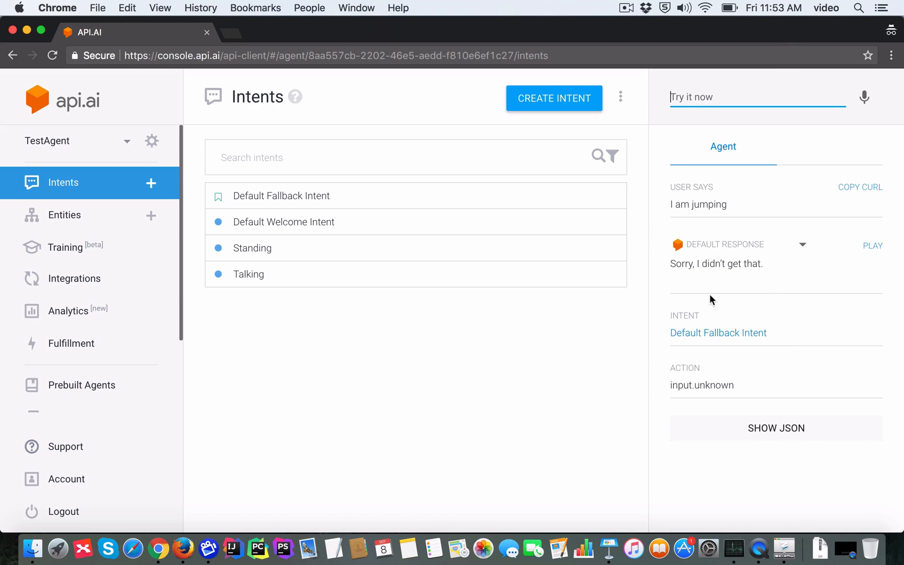
mouse_move(810, 331)
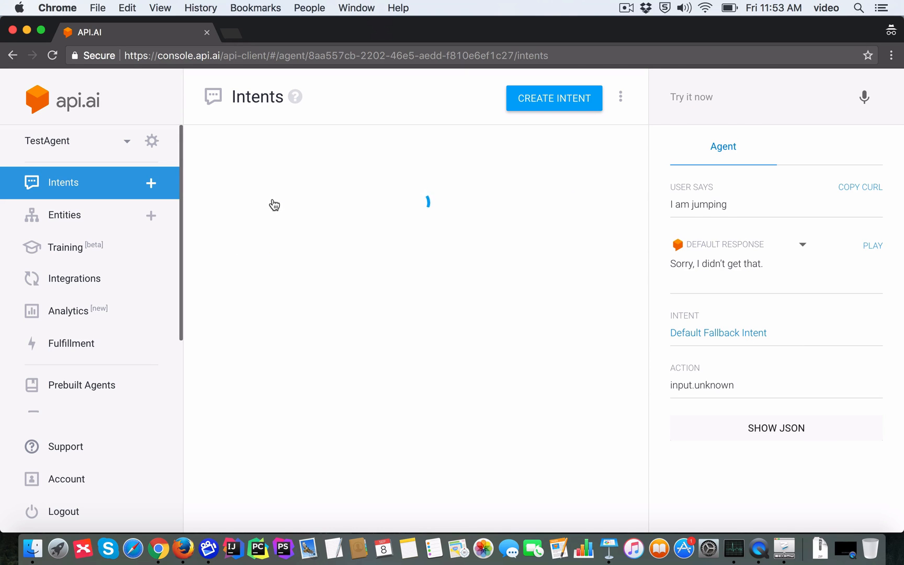
Open the Default Fallback Intent and scroll to its input.unknown action and 'Sorry' responses.
click(718, 333)
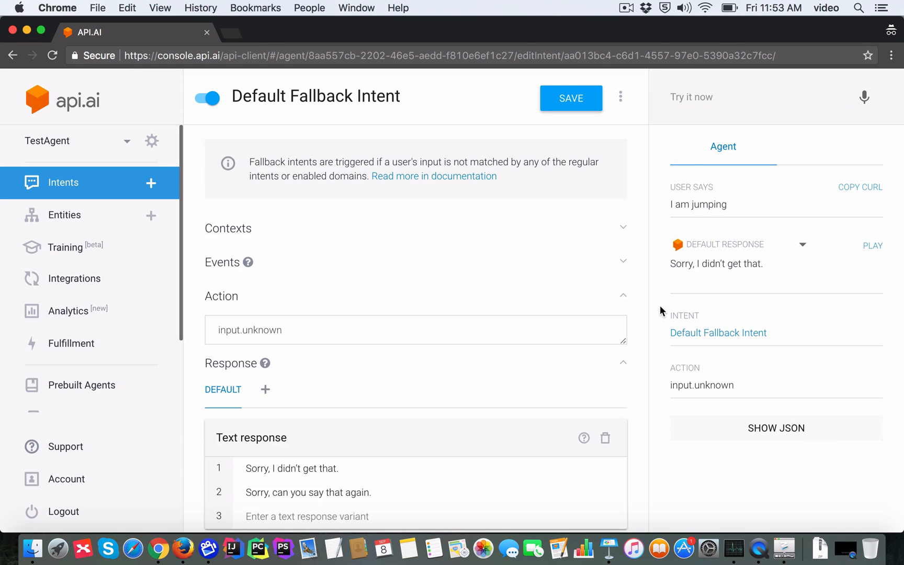
scroll(down, 3)
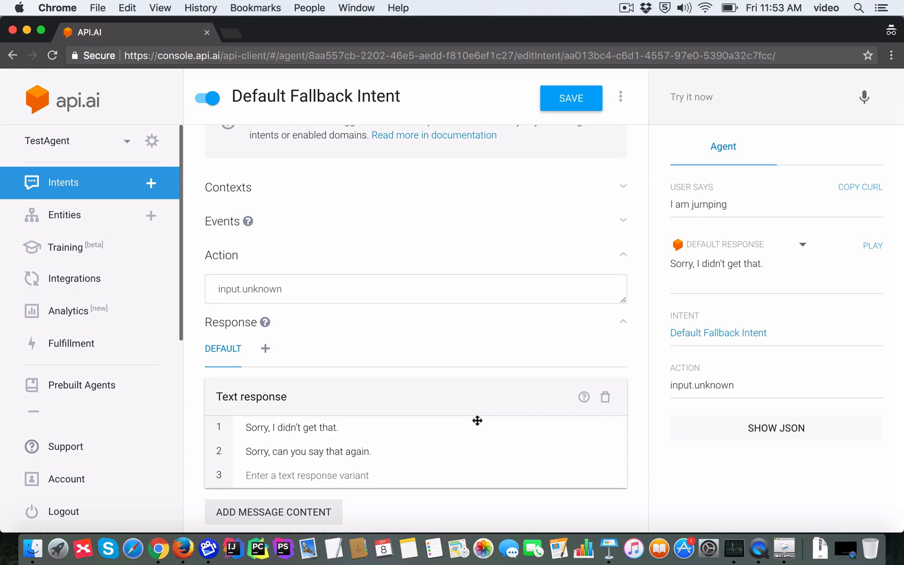
mouse_move(250, 451)
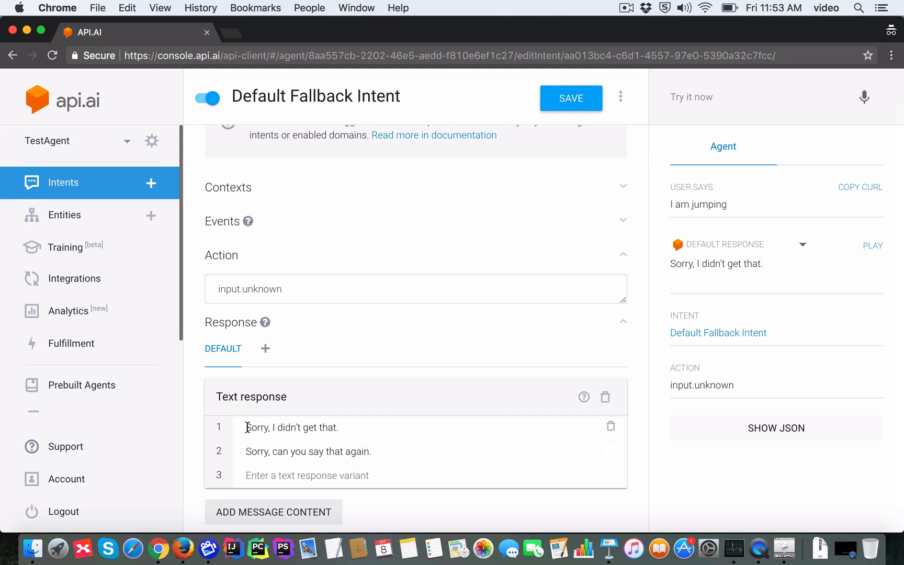
mouse_move(775, 273)
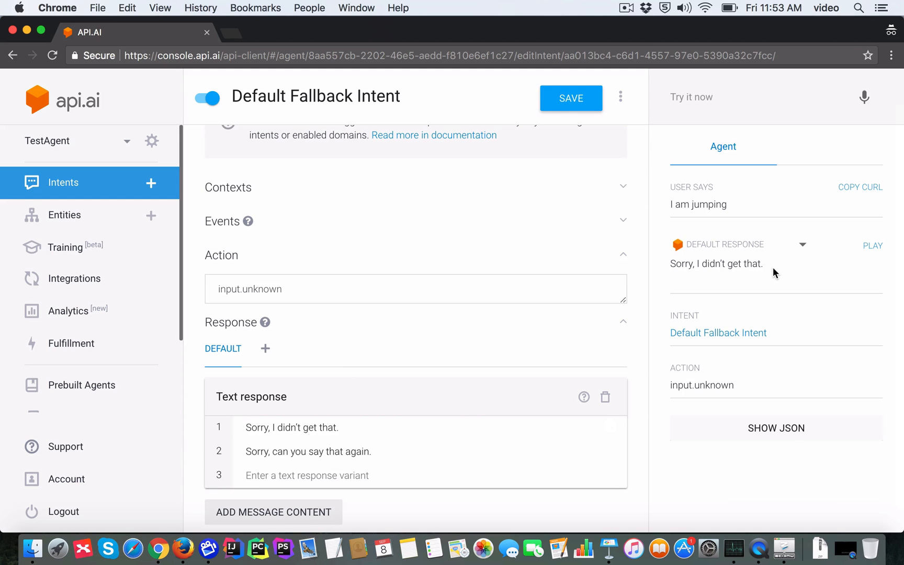
mouse_move(773, 272)
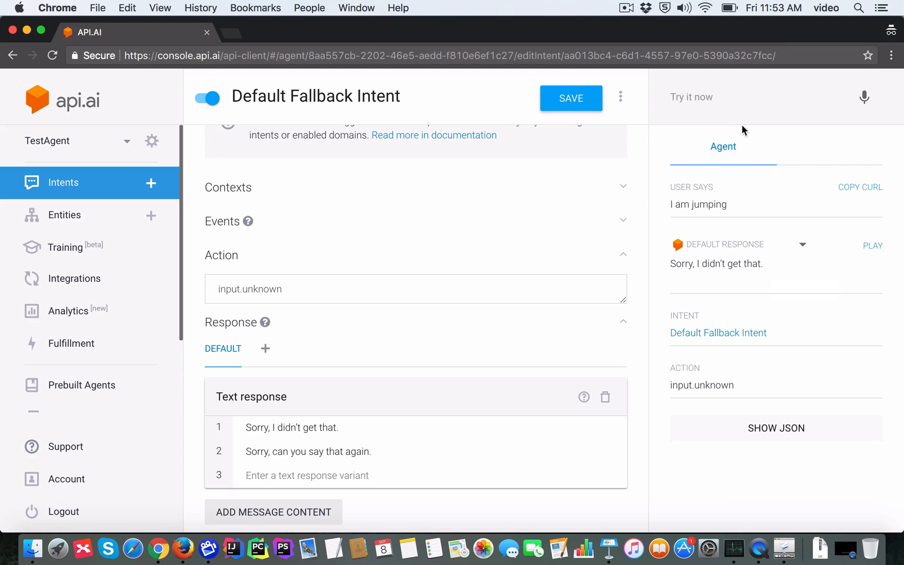
mouse_move(885, 391)
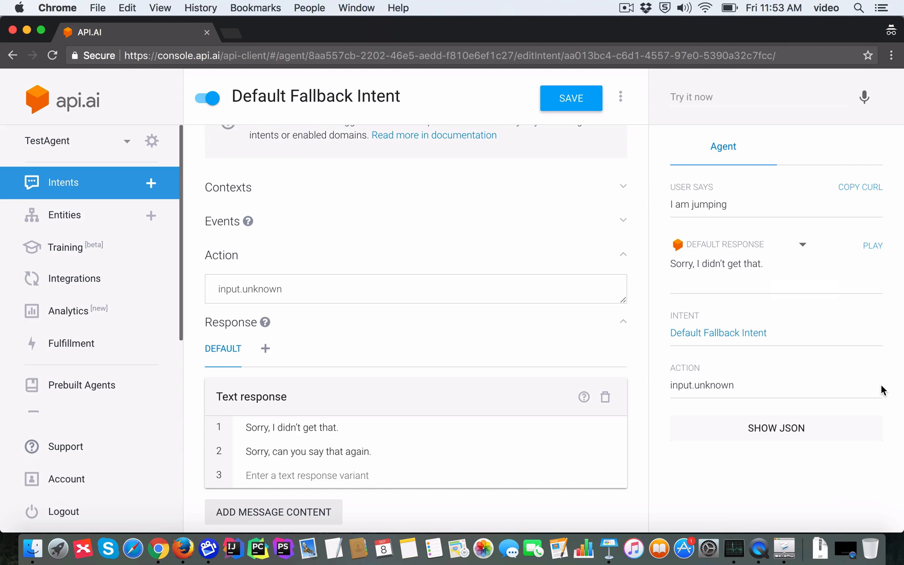
mouse_move(644, 293)
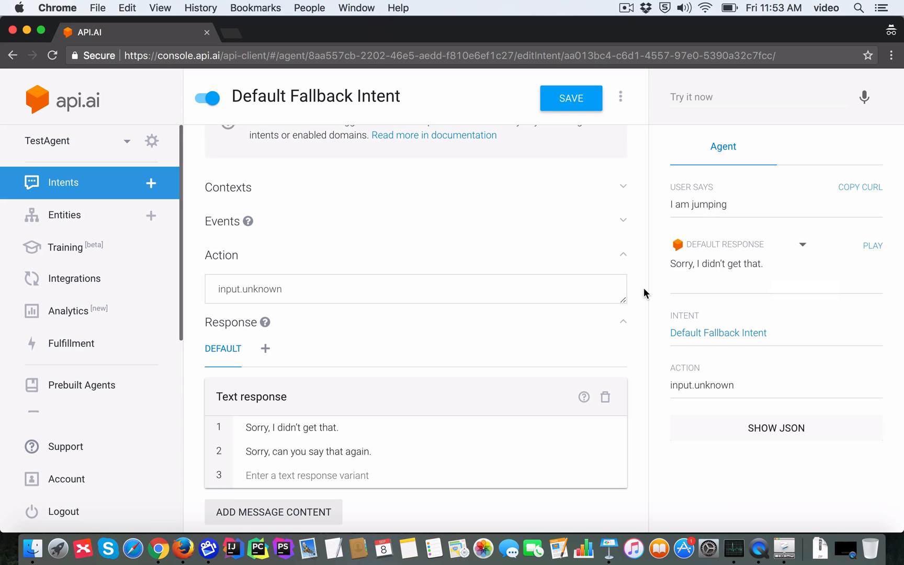
mouse_move(642, 267)
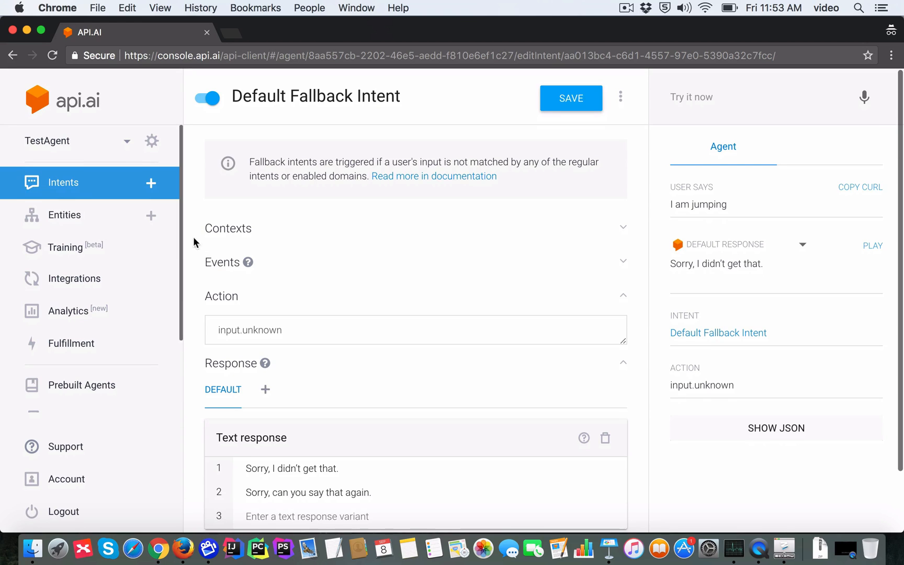
Return to TestAgent's intents list via Intents in the left sidebar.
click(63, 182)
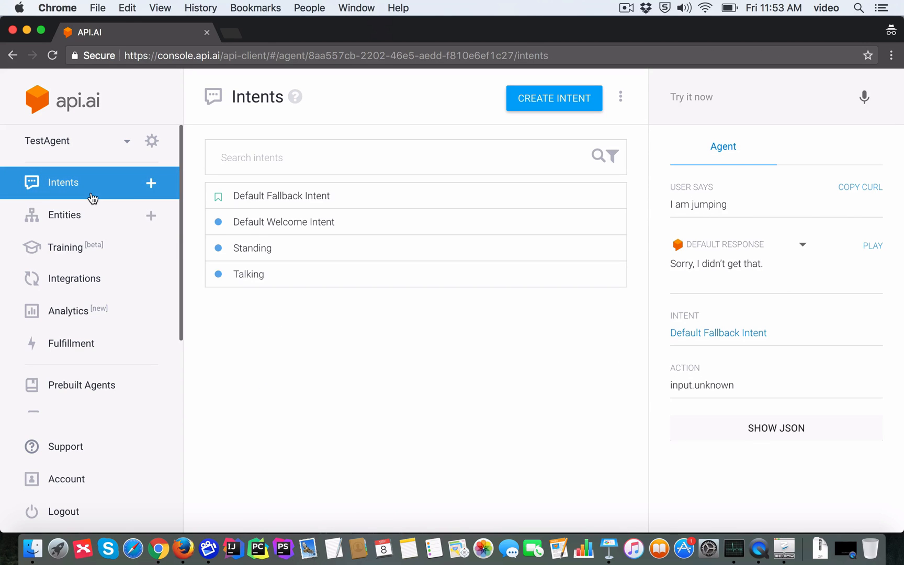
mouse_move(352, 382)
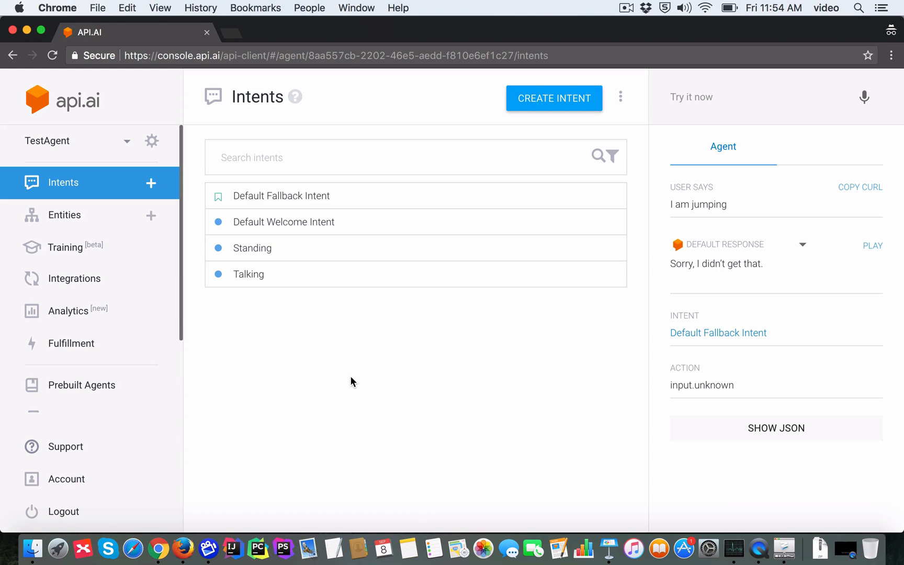
mouse_move(499, 401)
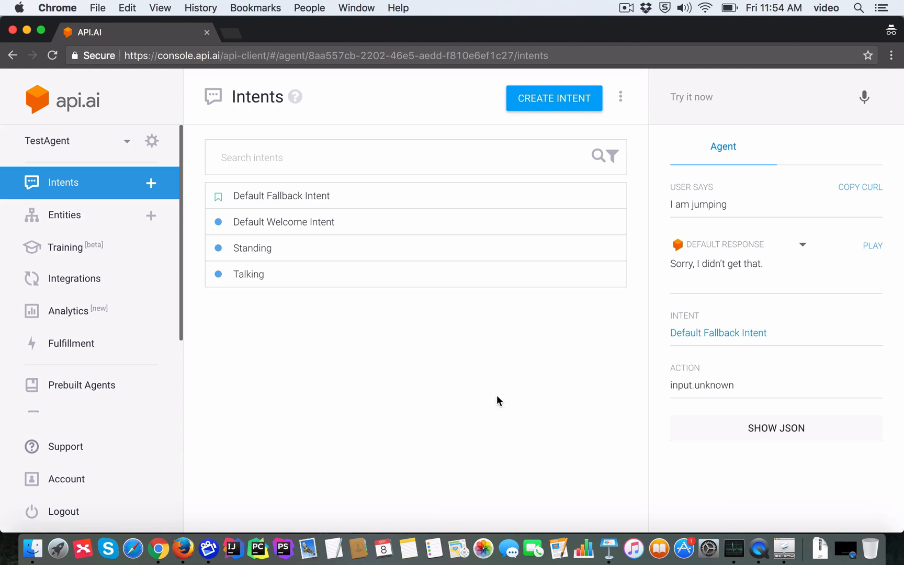